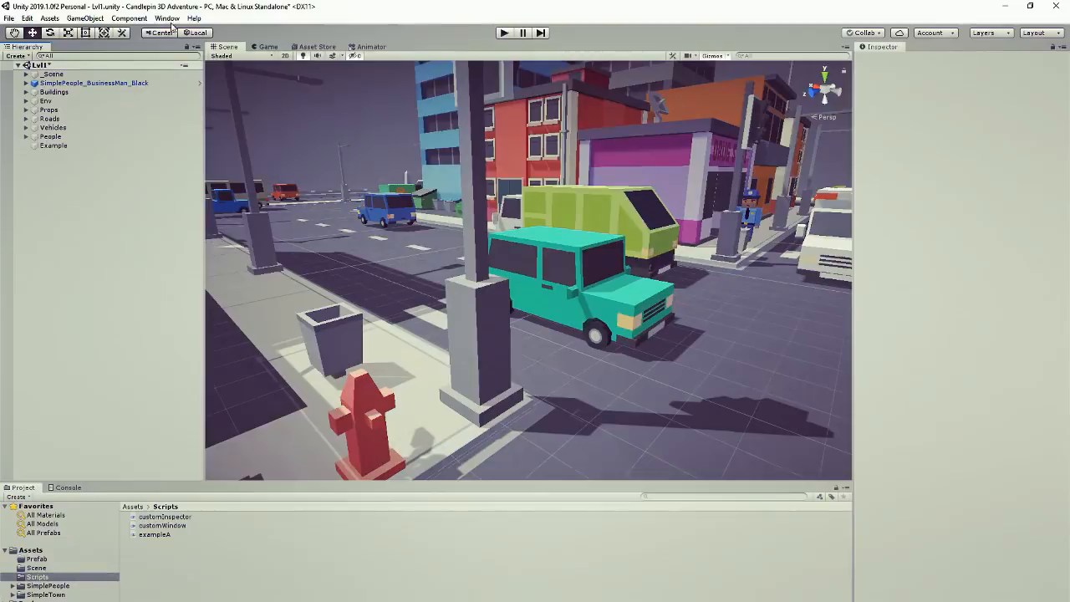
# Open The Coding Noob custom window from Unity's Window menu
pyautogui.click(167, 17)
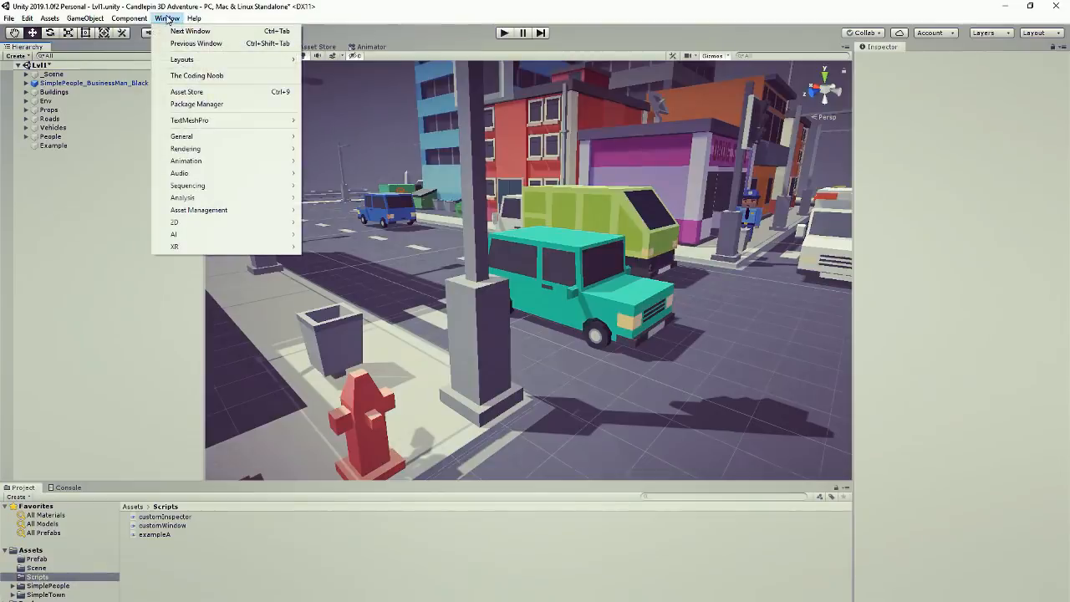
pyautogui.moveTo(197, 75)
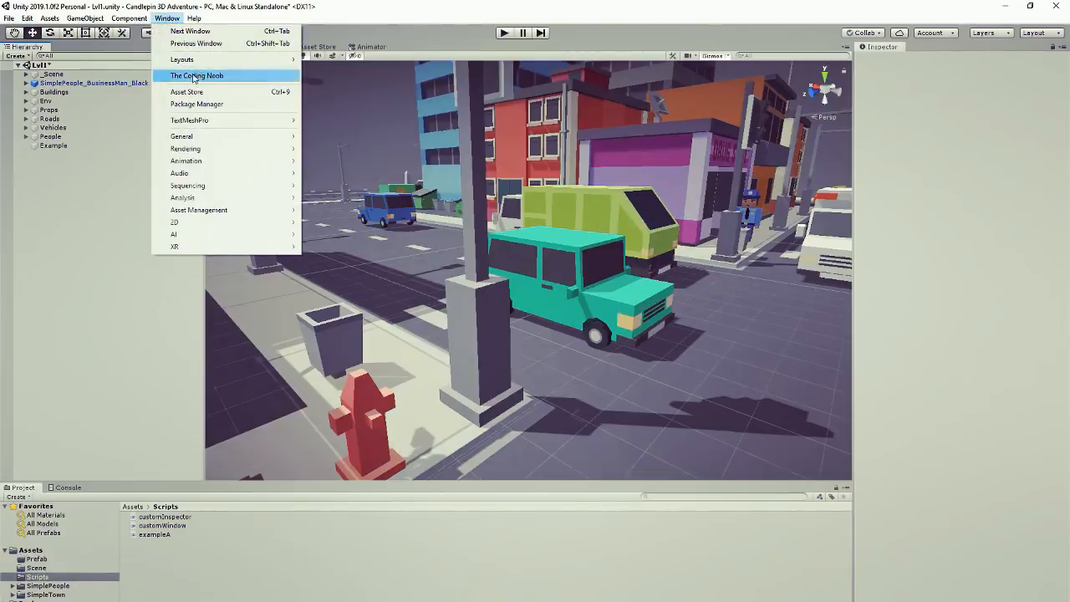
pyautogui.click(197, 75)
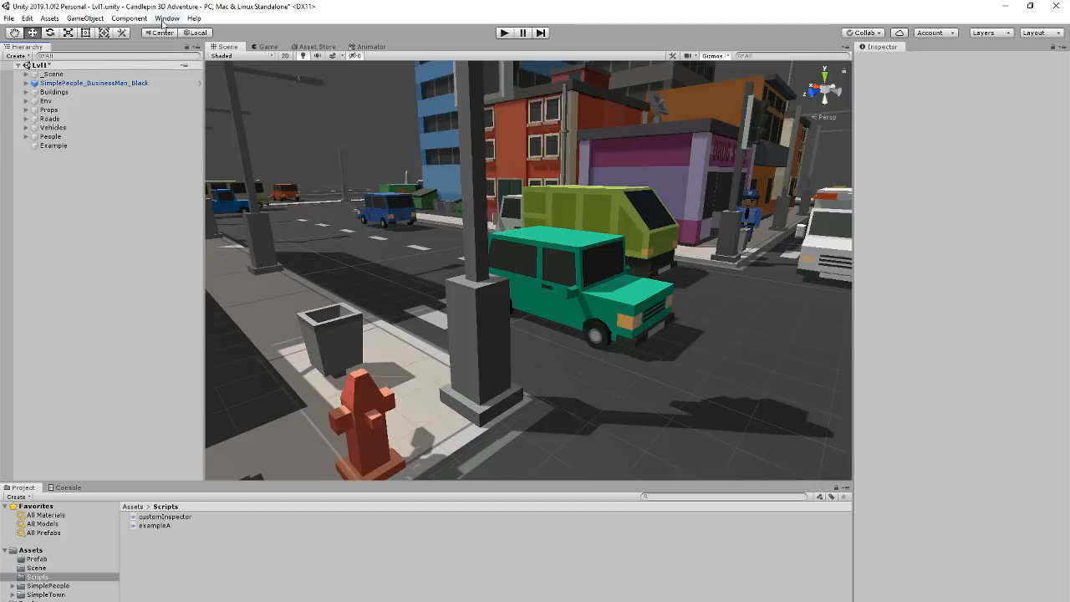
# Confirm The Coding Noob is missing from the Window menu and browse the GameObject menu
pyautogui.click(166, 18)
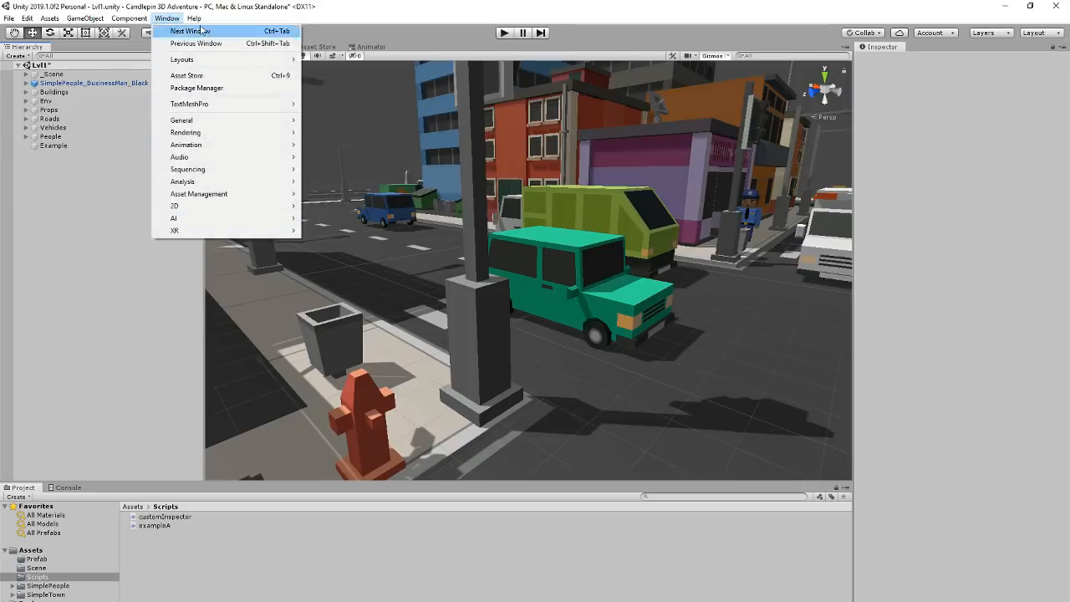
pyautogui.click(85, 18)
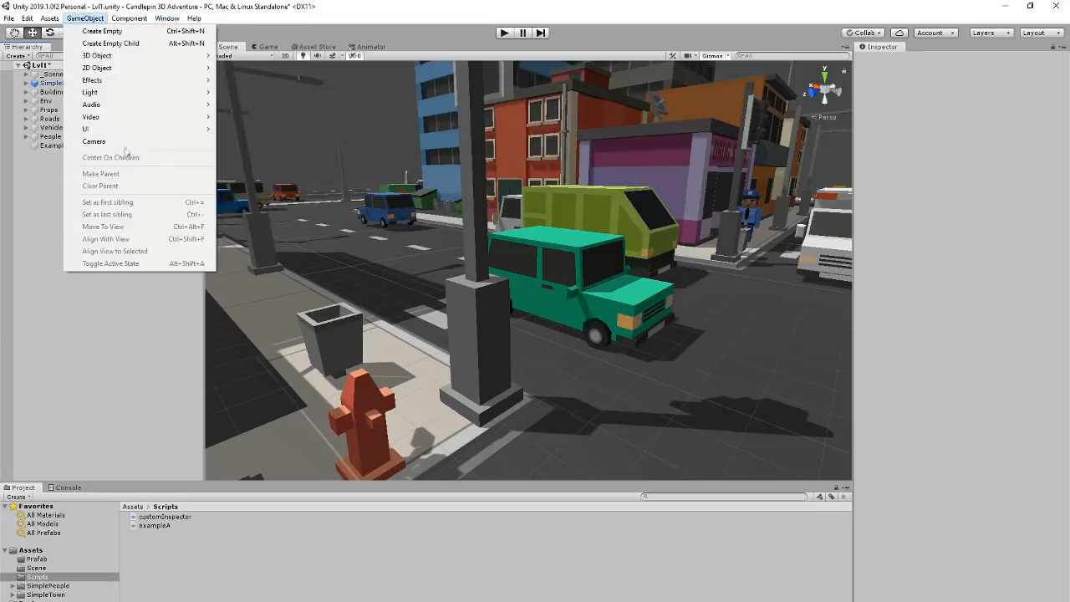
pyautogui.click(167, 17)
pyautogui.write('c')
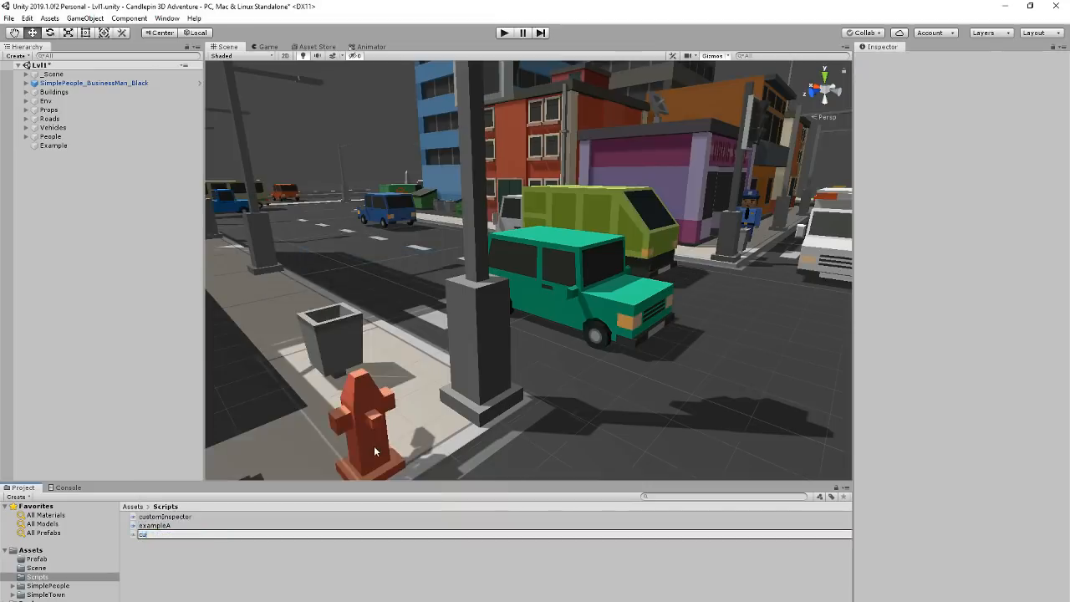
# Name the new Scripts-folder script customWindow and open it in Visual Studio
pyautogui.write('ustomWindow')
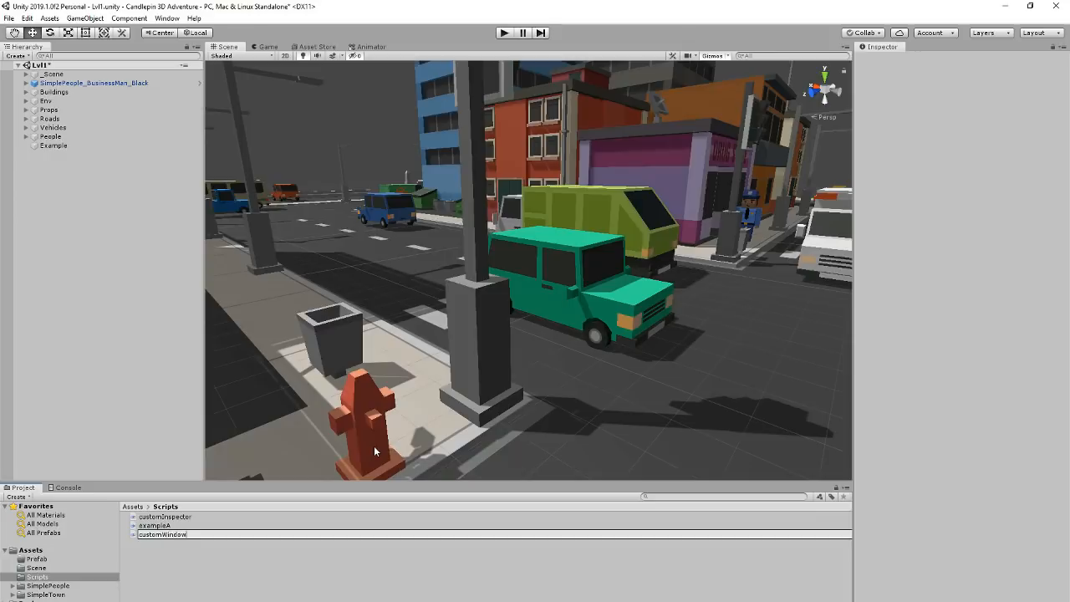
pyautogui.click(163, 525)
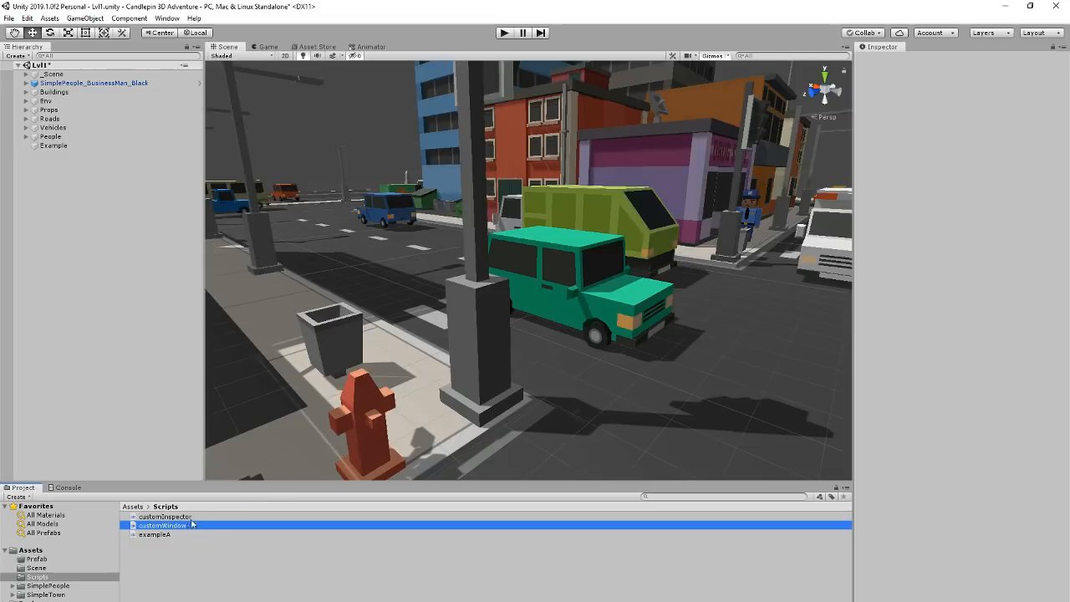
pyautogui.doubleClick(162, 524)
pyautogui.write('using')
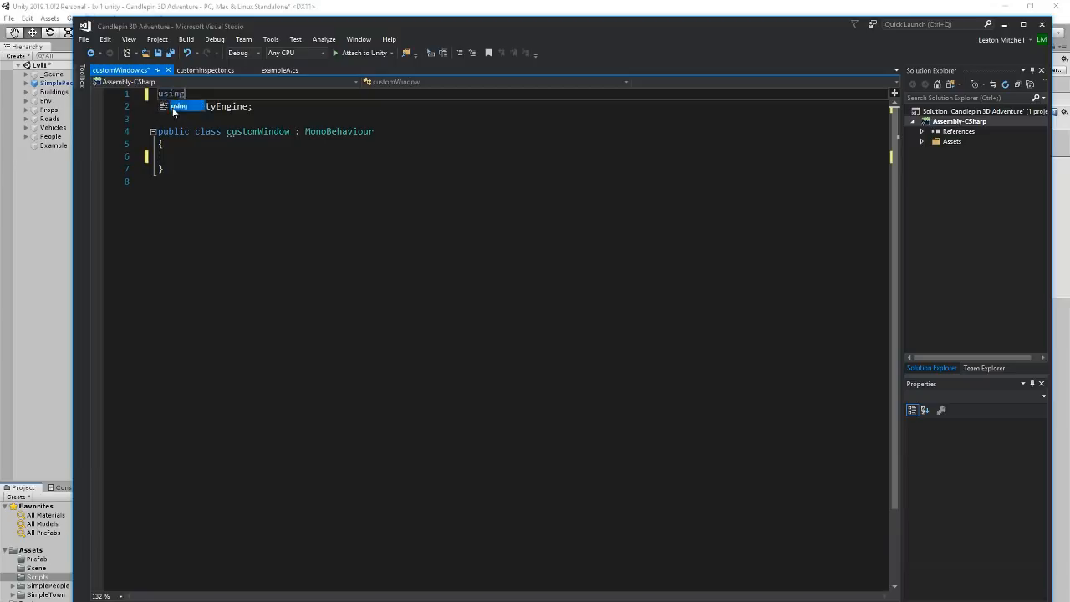
# Add 'using UnityEditor;' and replace the MonoBehaviour base class with EditorWindow
pyautogui.write('UnityEditor;')
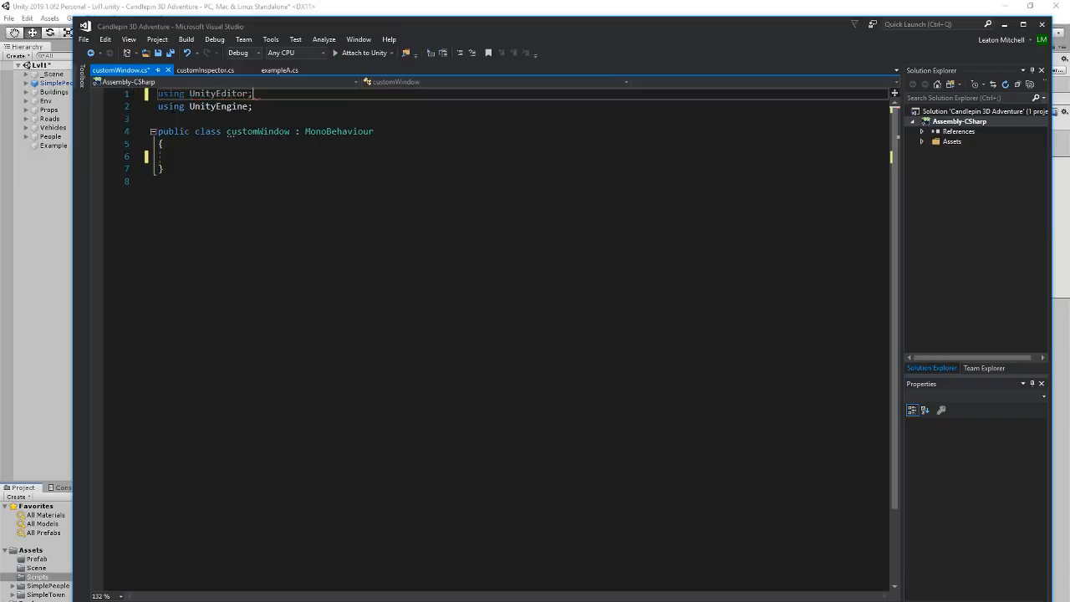
pyautogui.doubleClick(339, 131)
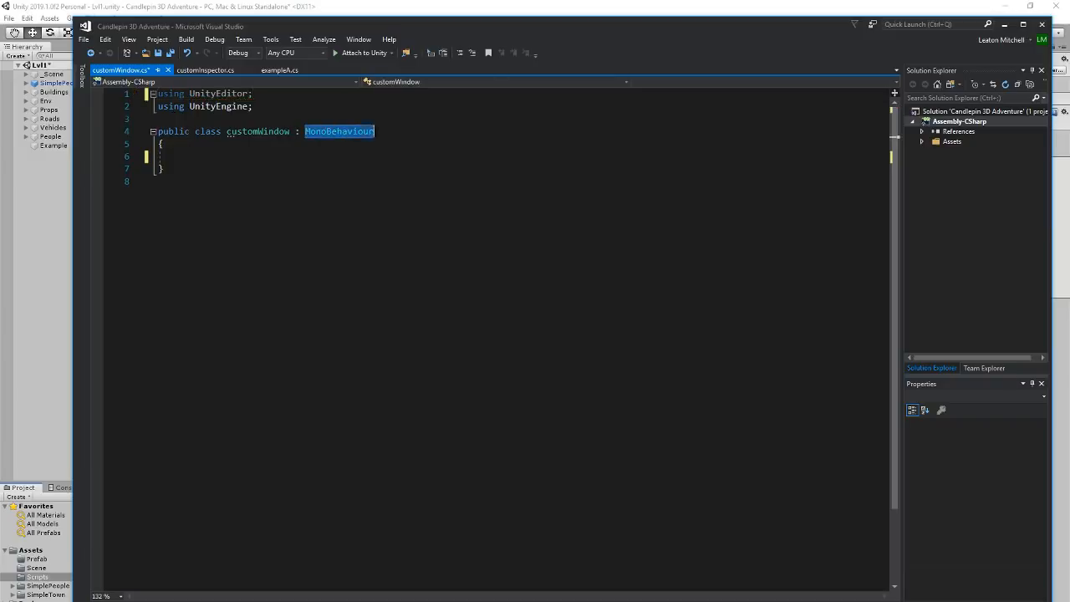
pyautogui.press('Delete')
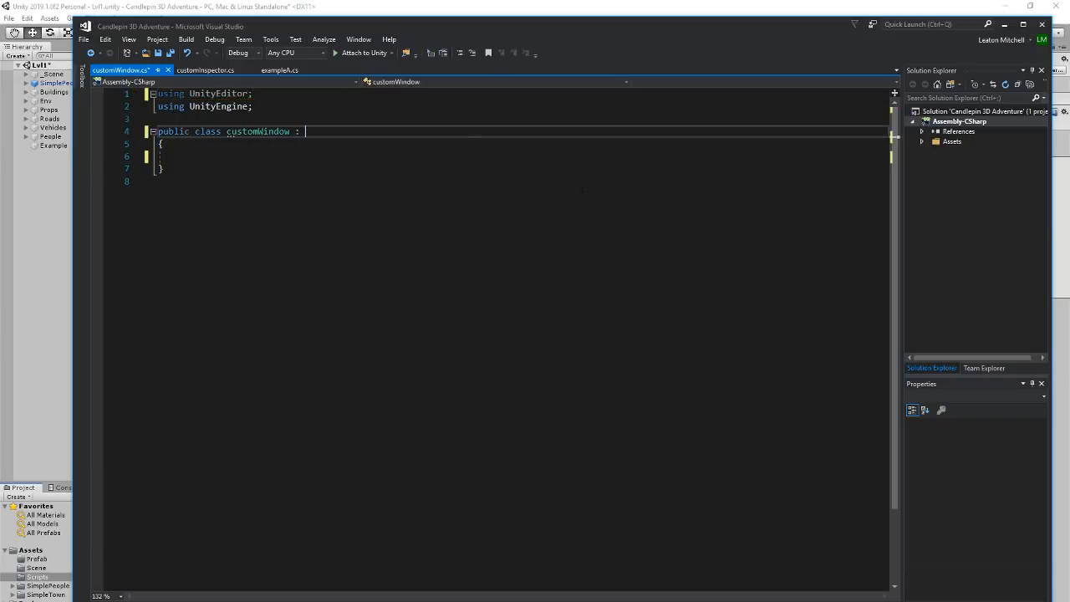
pyautogui.write('Edi')
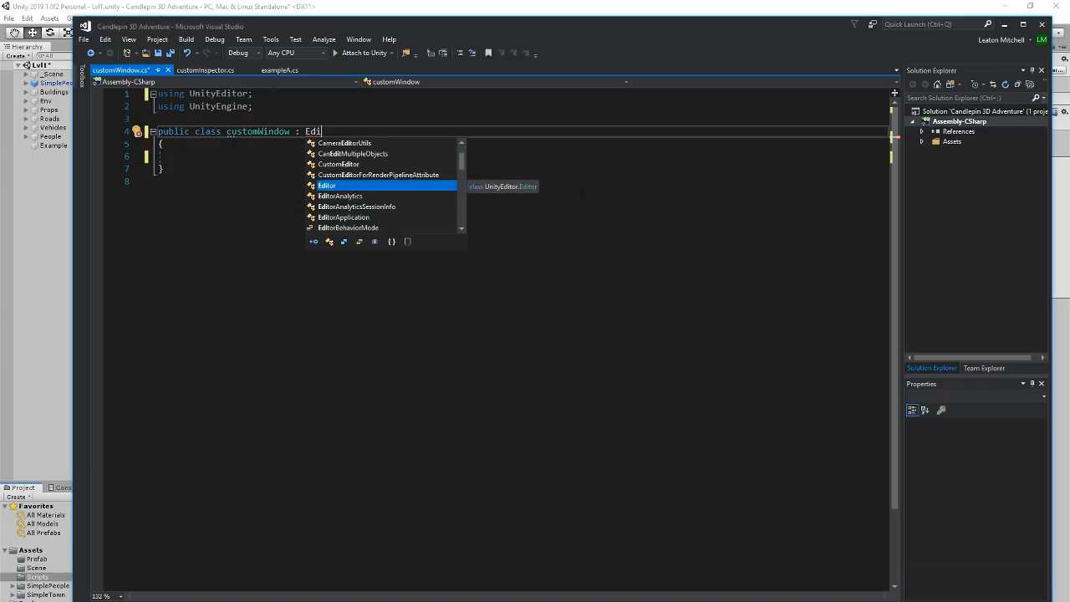
pyautogui.write('tor')
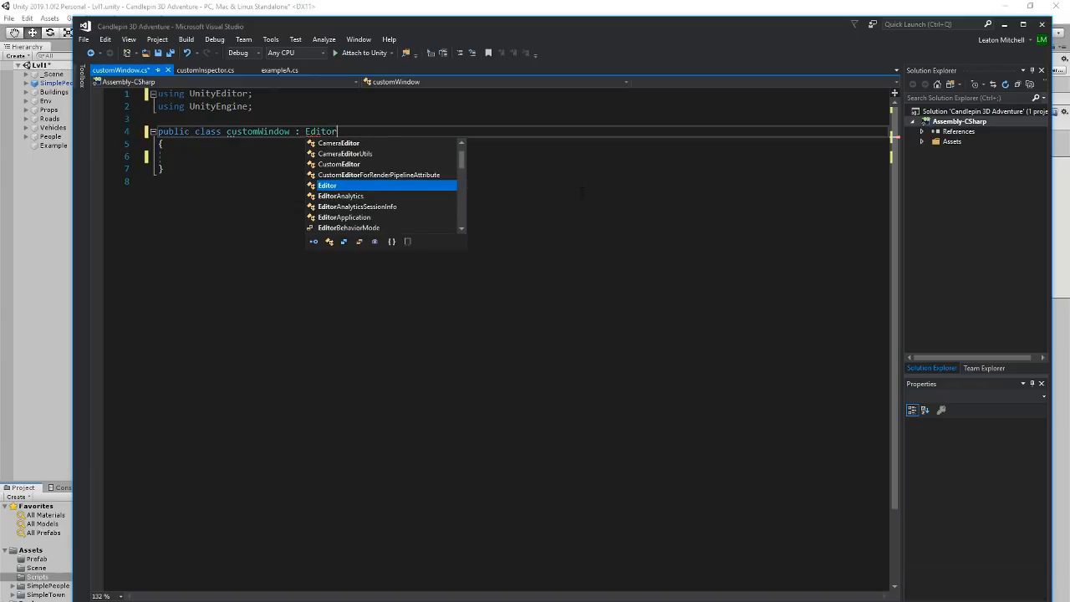
pyautogui.write('Window')
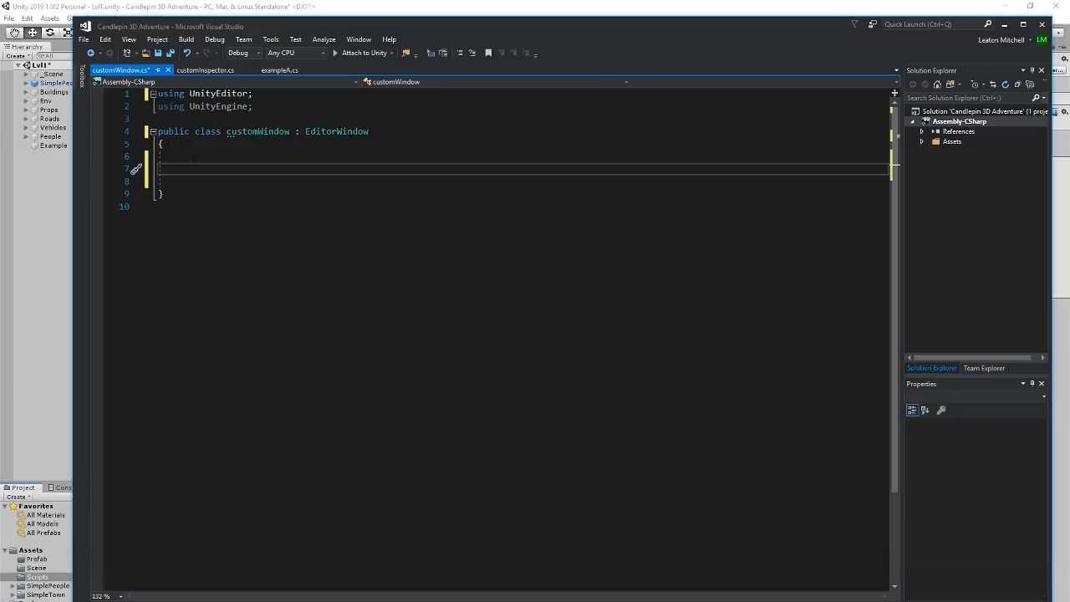
# Write [MenuItem("Window/The Coding Noob")] inside the class and begin a public declaration
pyautogui.write('{')
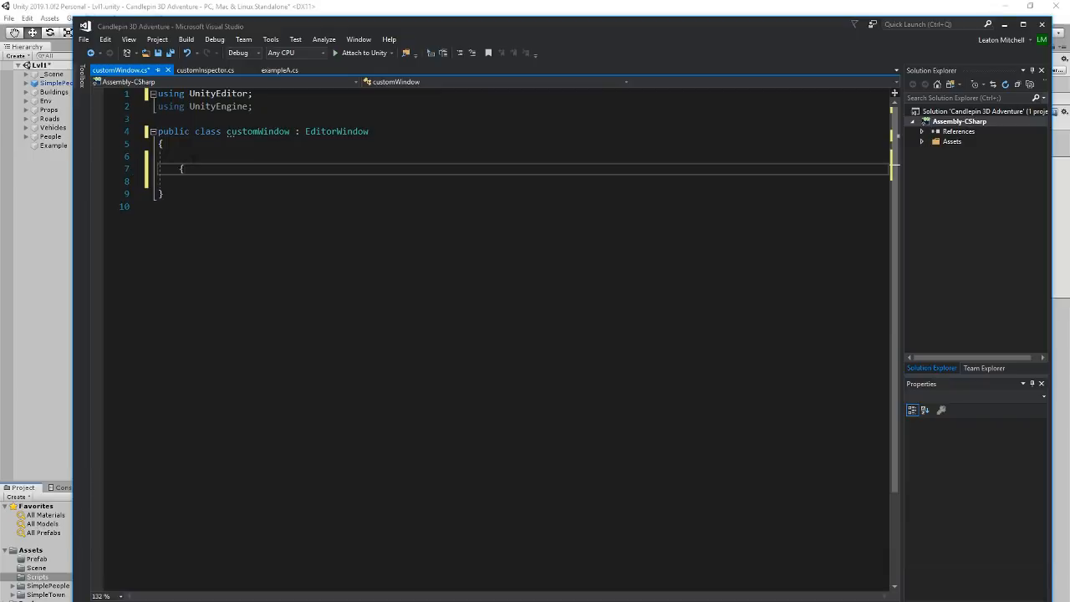
pyautogui.write('MenuItem]')
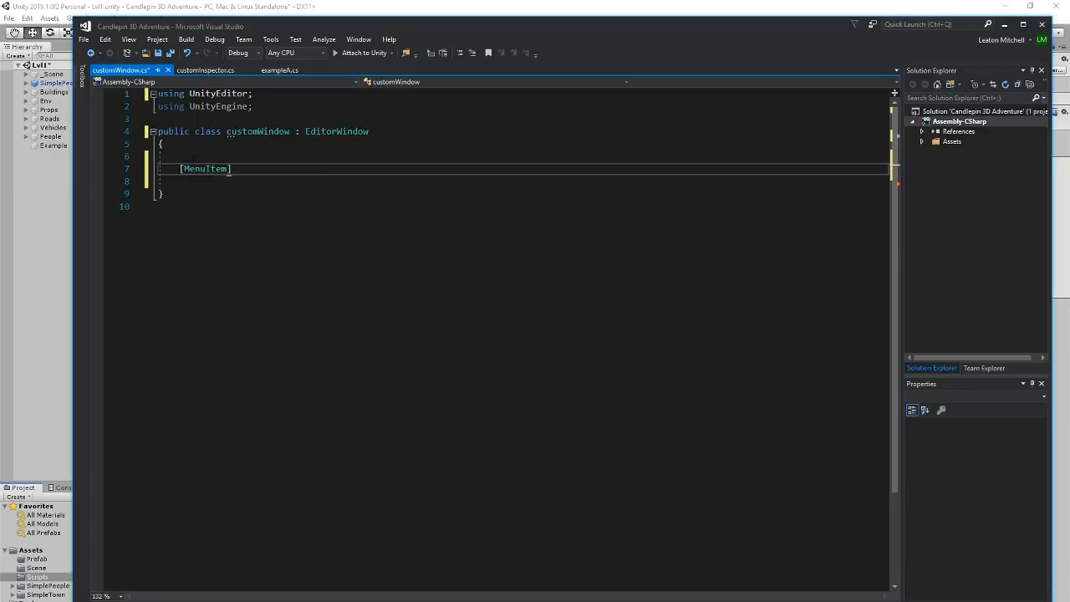
pyautogui.write('()')
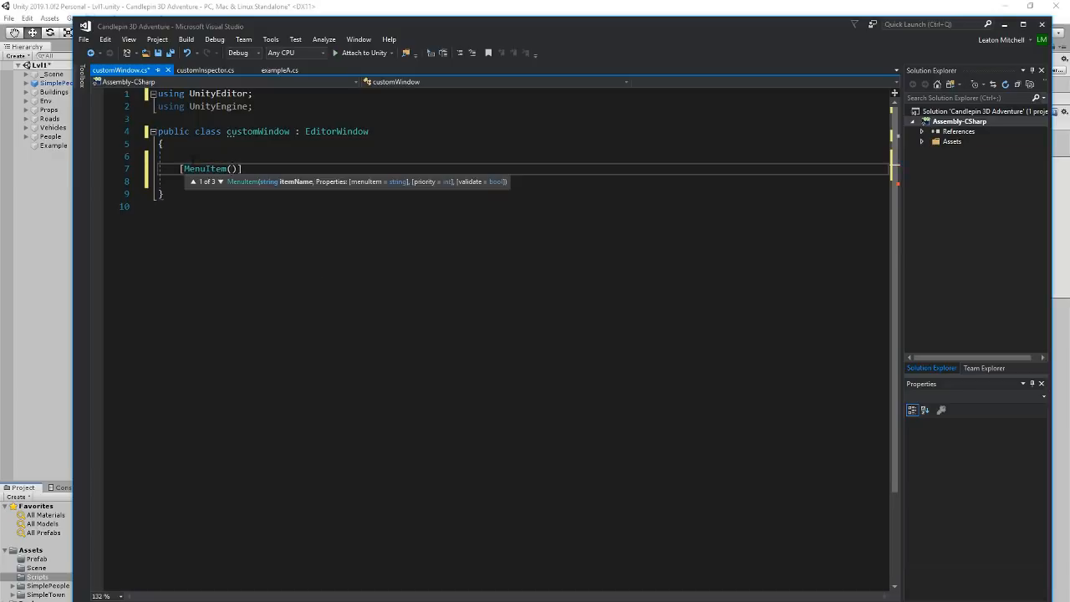
pyautogui.write('Window')
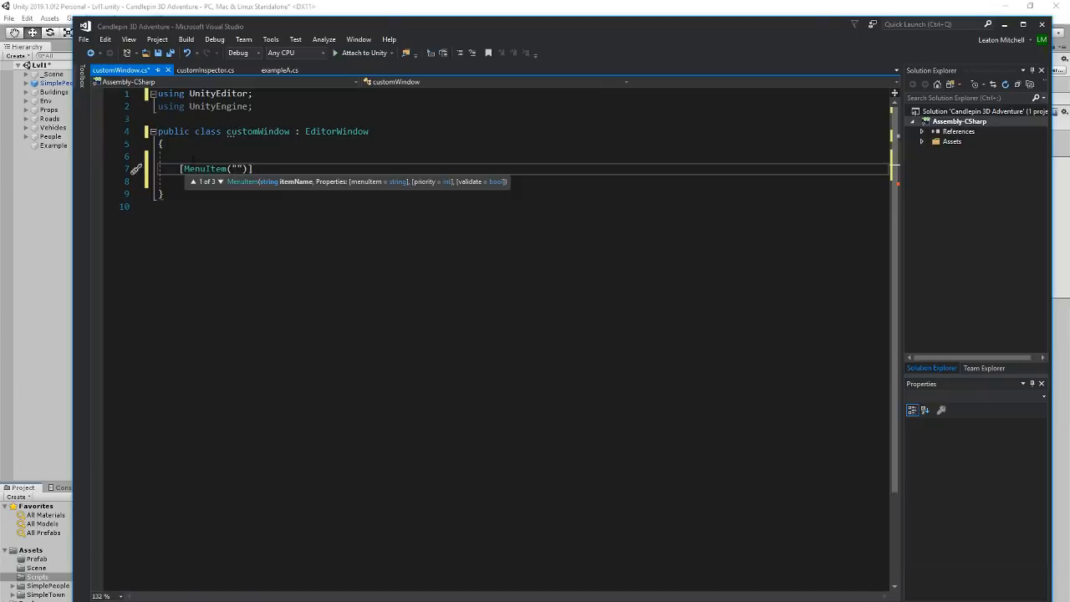
pyautogui.write('Window')
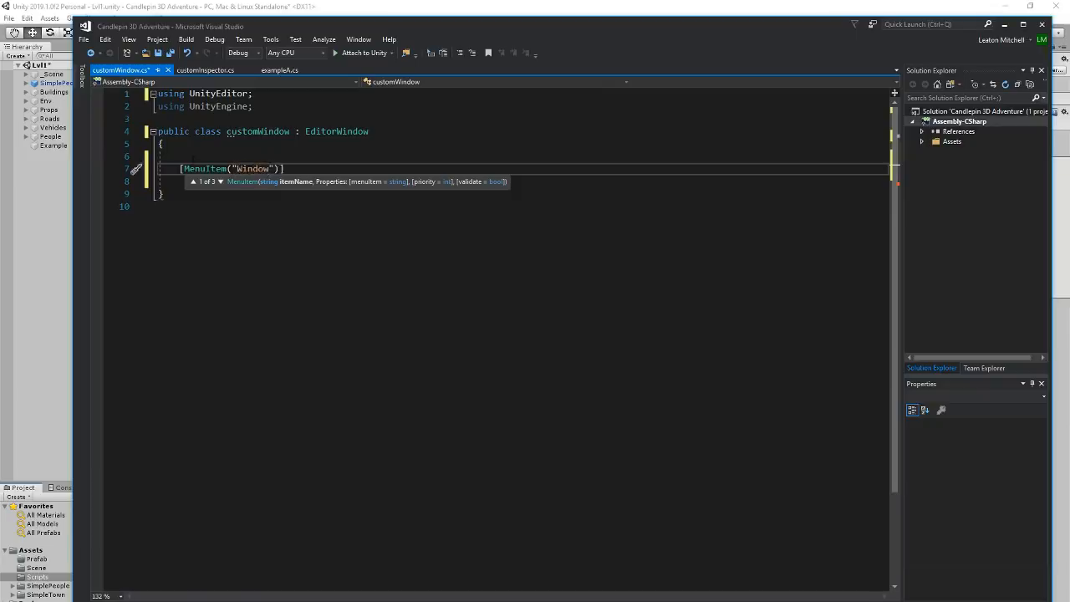
pyautogui.write('/')
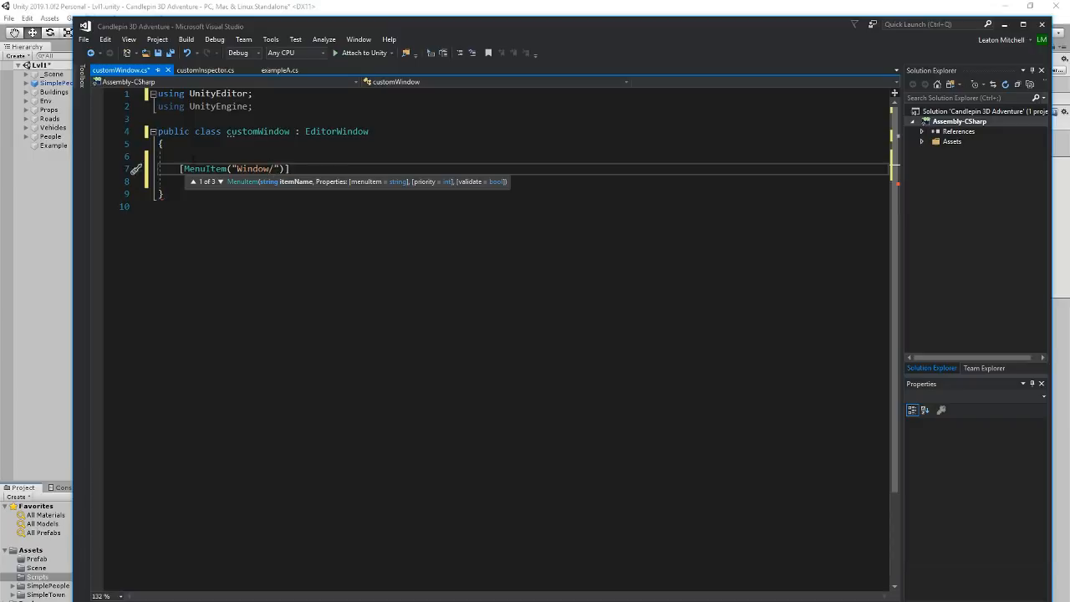
pyautogui.write('The Coding Noob')
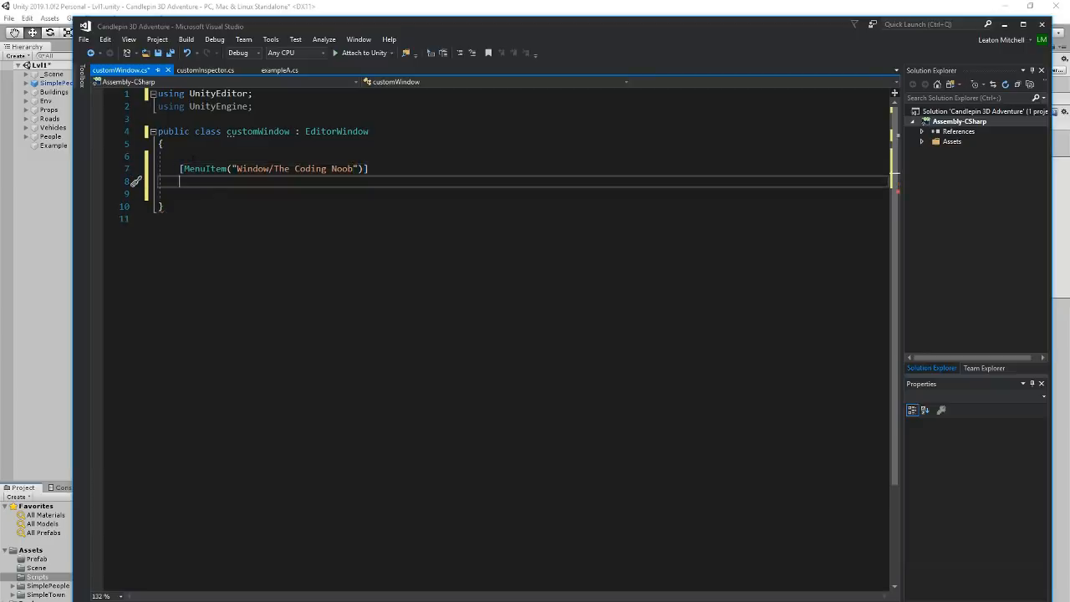
pyautogui.write('public')
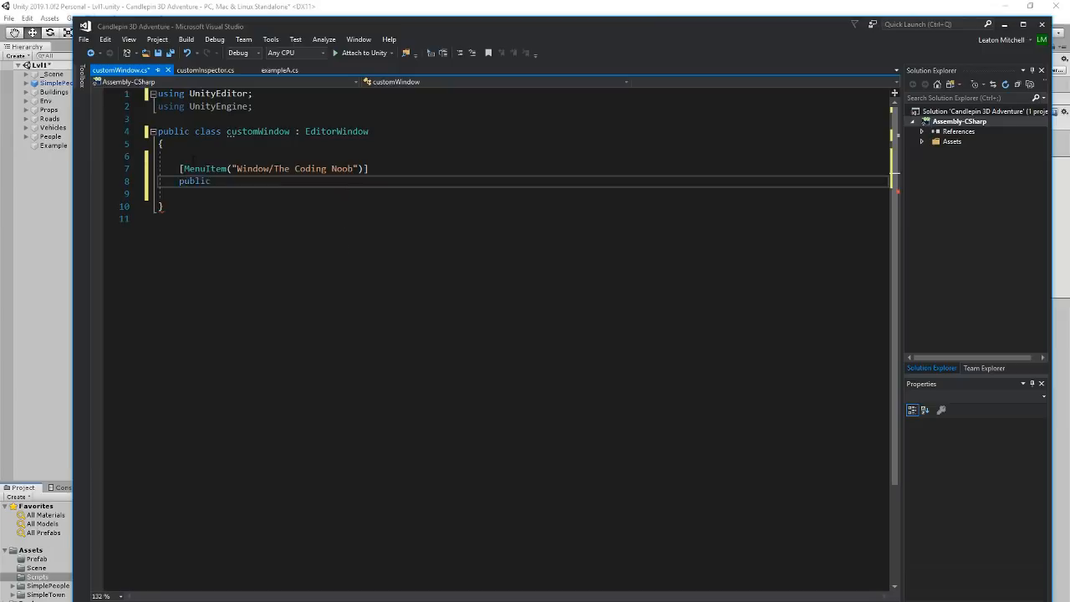
# Declare an empty public static void OpenCustomWindow() method below the attribute
pyautogui.write('static')
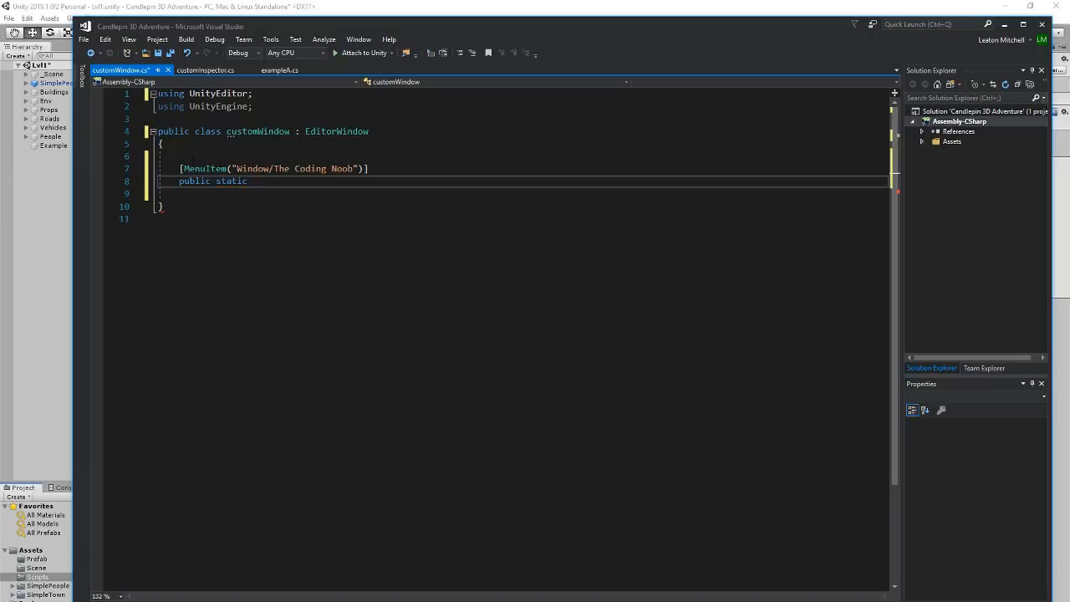
pyautogui.write('void')
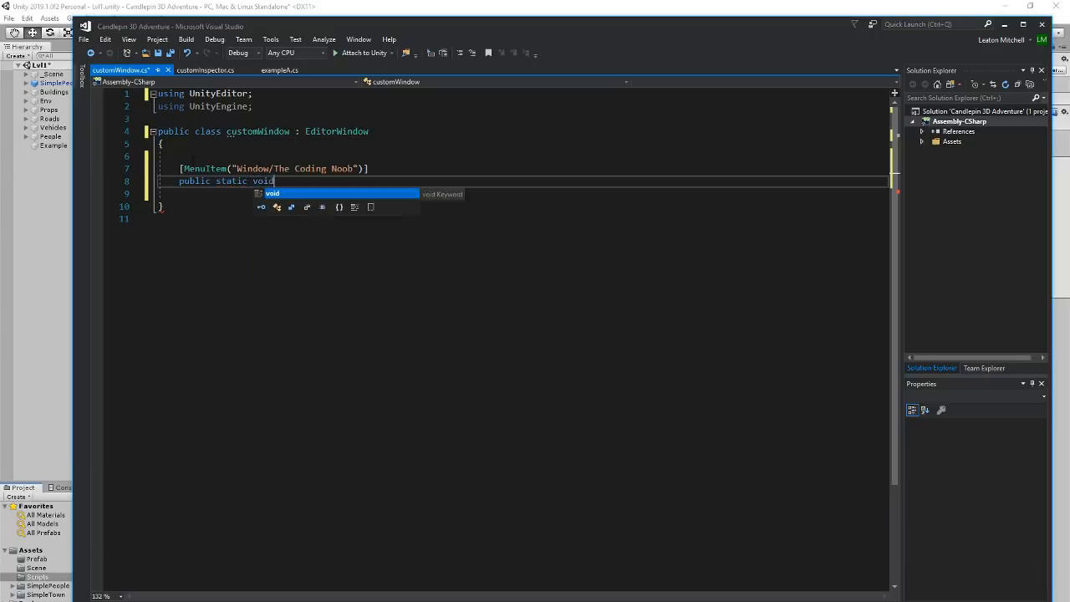
pyautogui.write('Open')
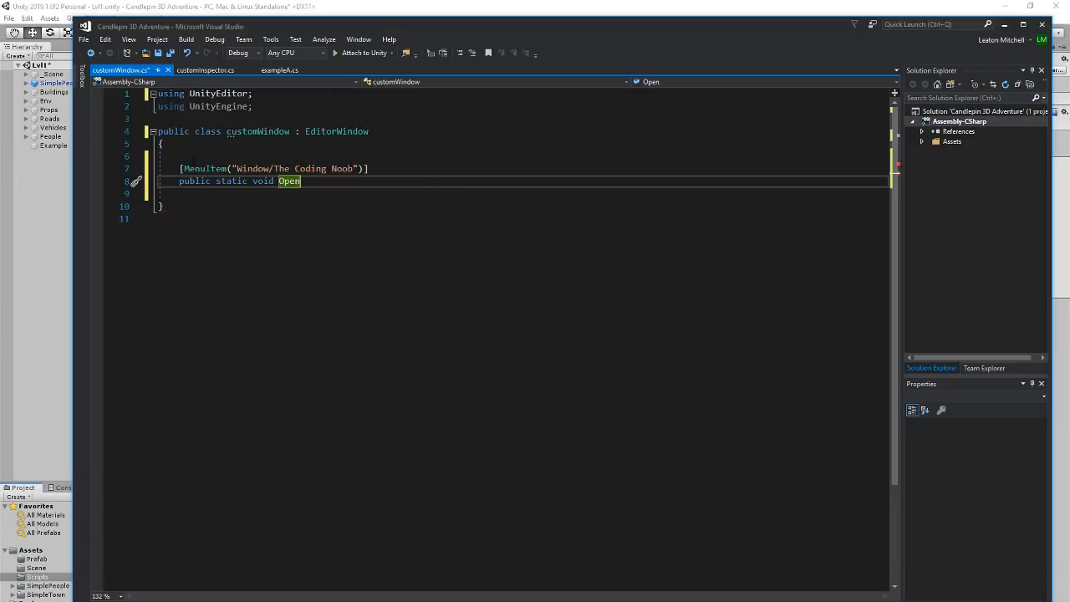
pyautogui.write('C')
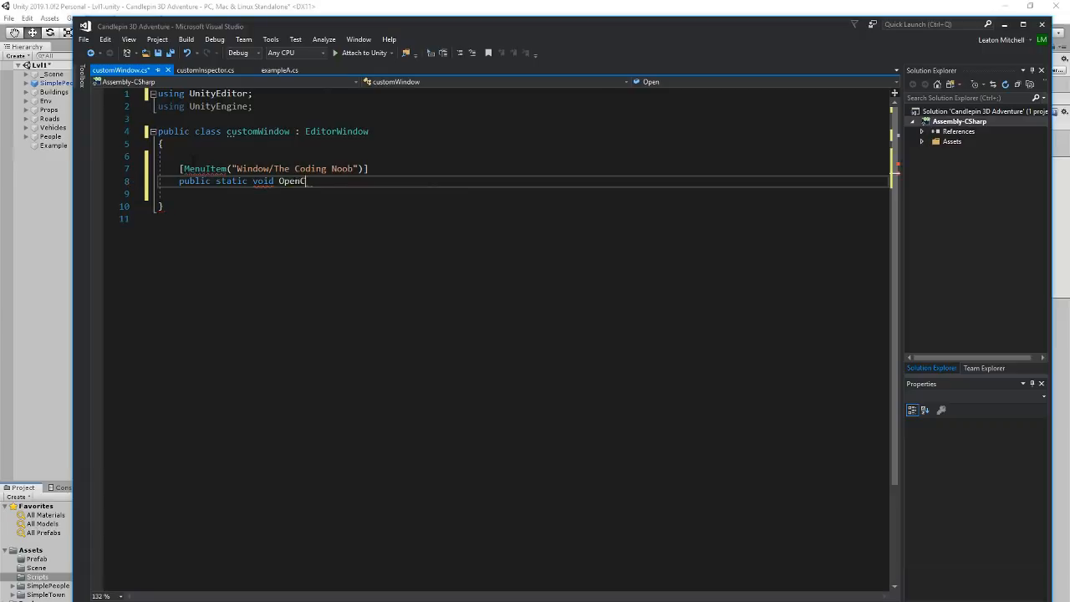
pyautogui.write('Custom')
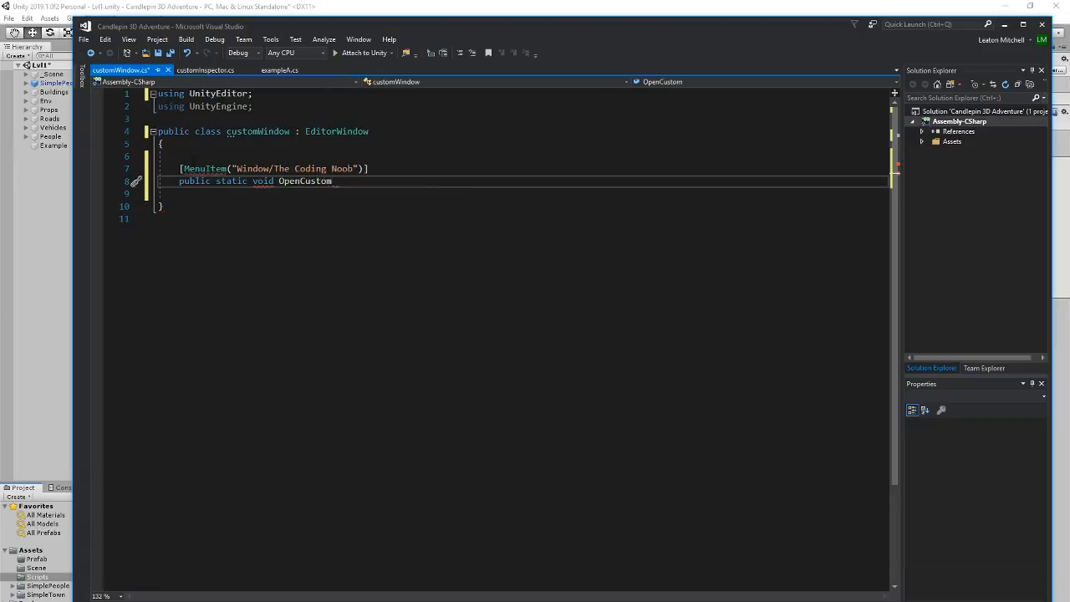
pyautogui.write('Window')
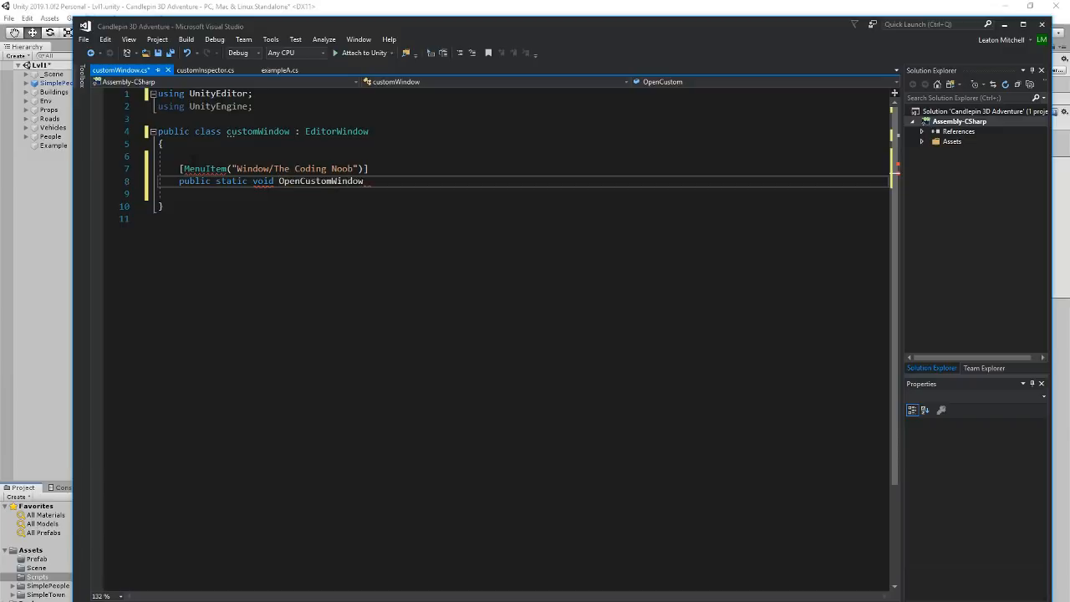
pyautogui.doubleClick(320, 181)
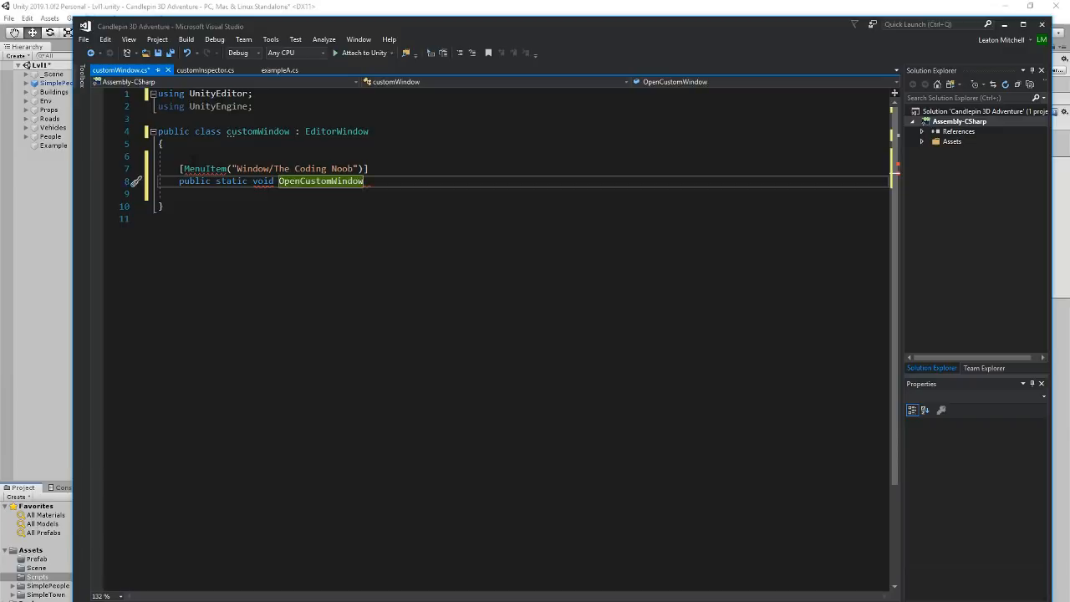
pyautogui.write('()')
pyautogui.write('{')
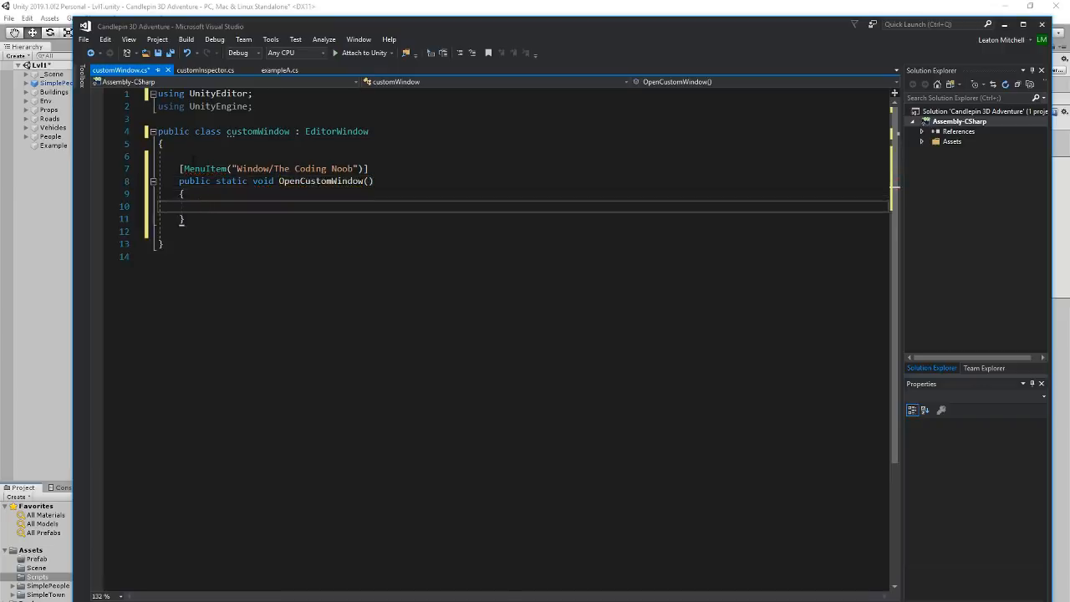
# Start the statement 'var window = EditorWindow', correcting a mistyped variable name
pyautogui.write('v')
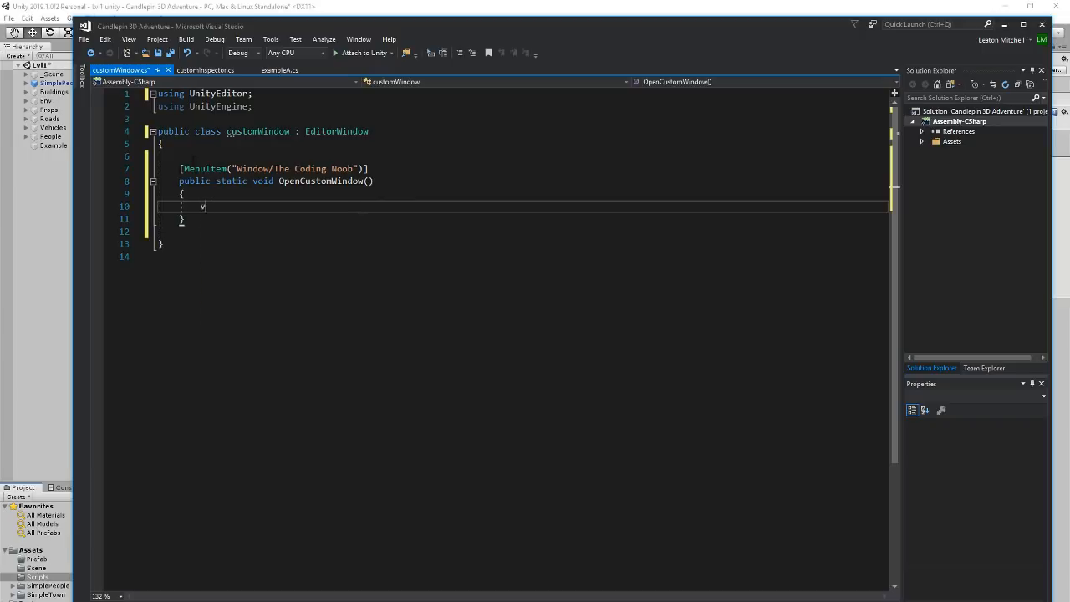
pyautogui.write('var Win')
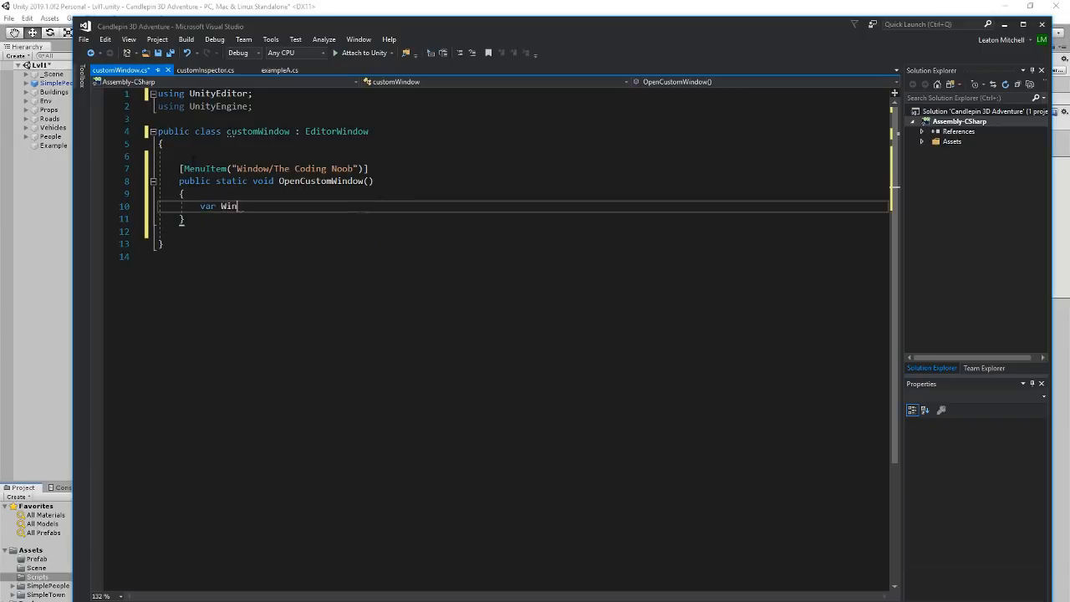
pyautogui.press('BackSpace')
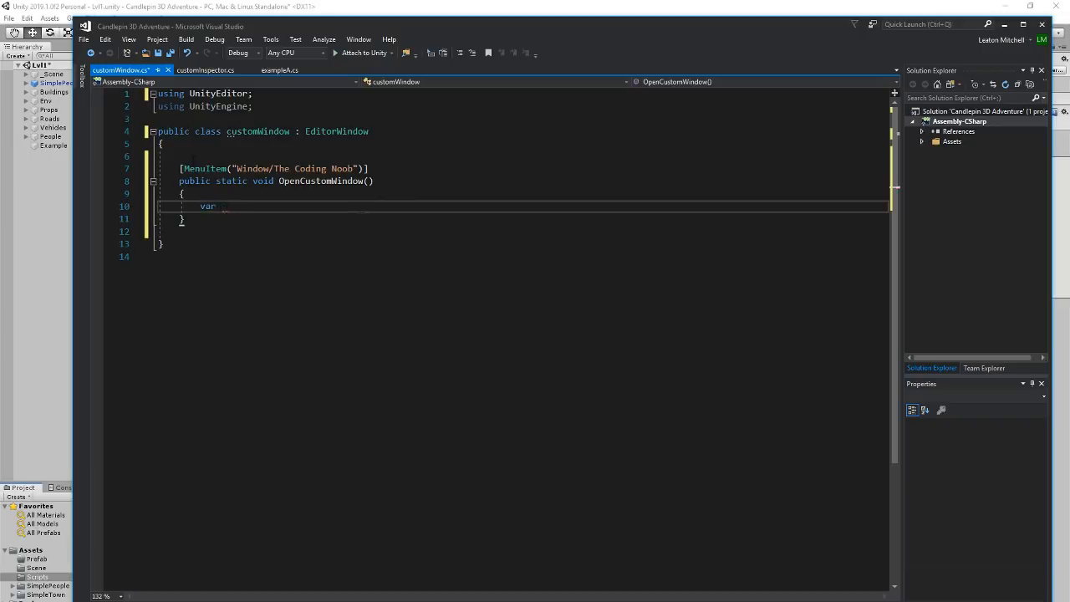
pyautogui.write('window =')
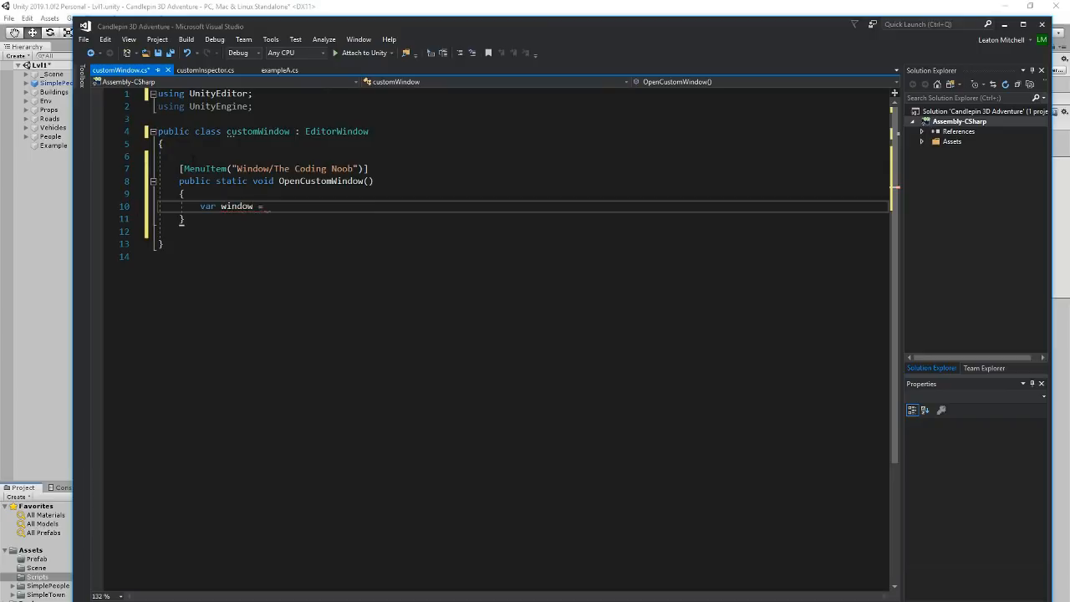
pyautogui.write('E')
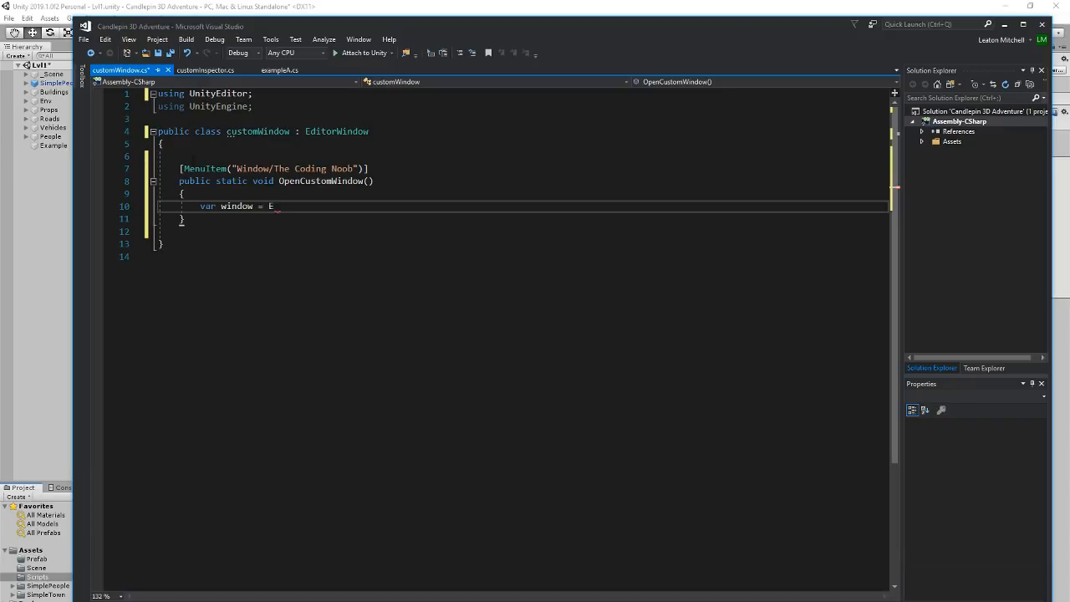
pyautogui.write('di')
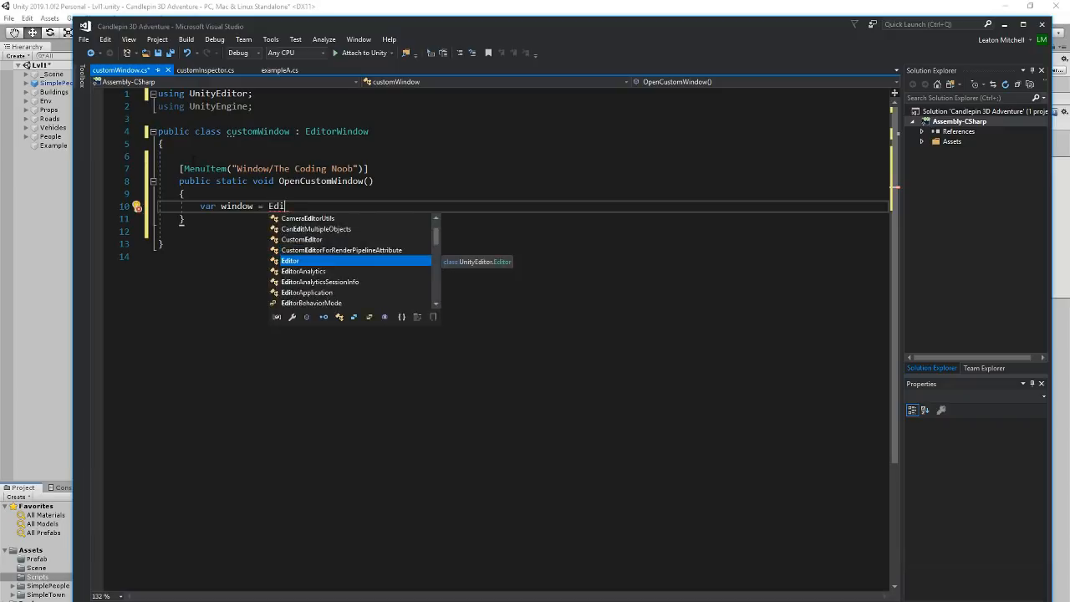
pyautogui.write('torWindow.')
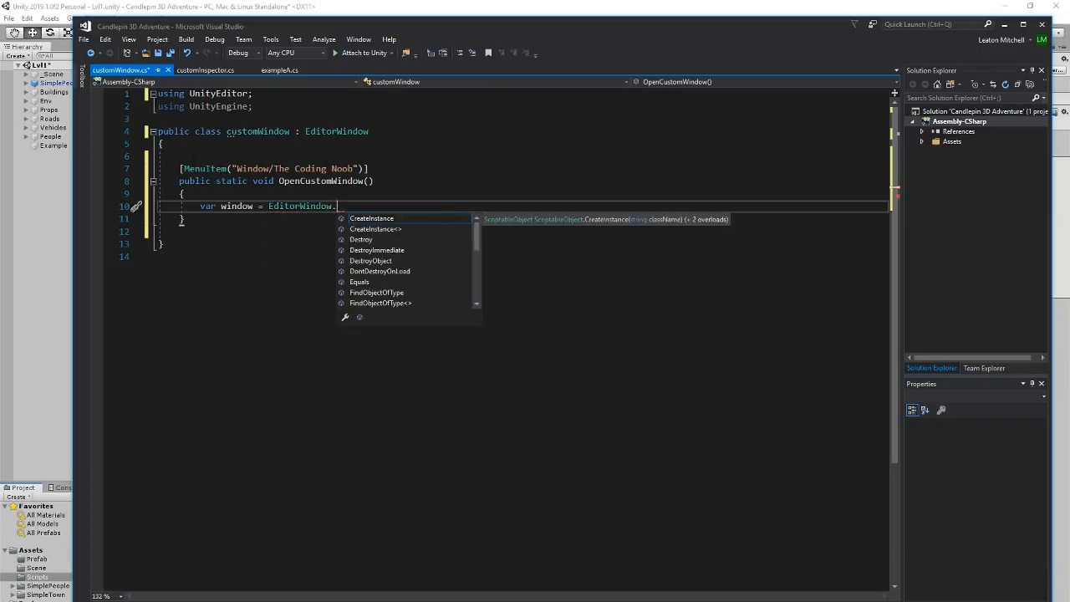
# Complete it with .GetWindow(typeof(customWindow)); and begin another var line
pyautogui.write('GetWindow')
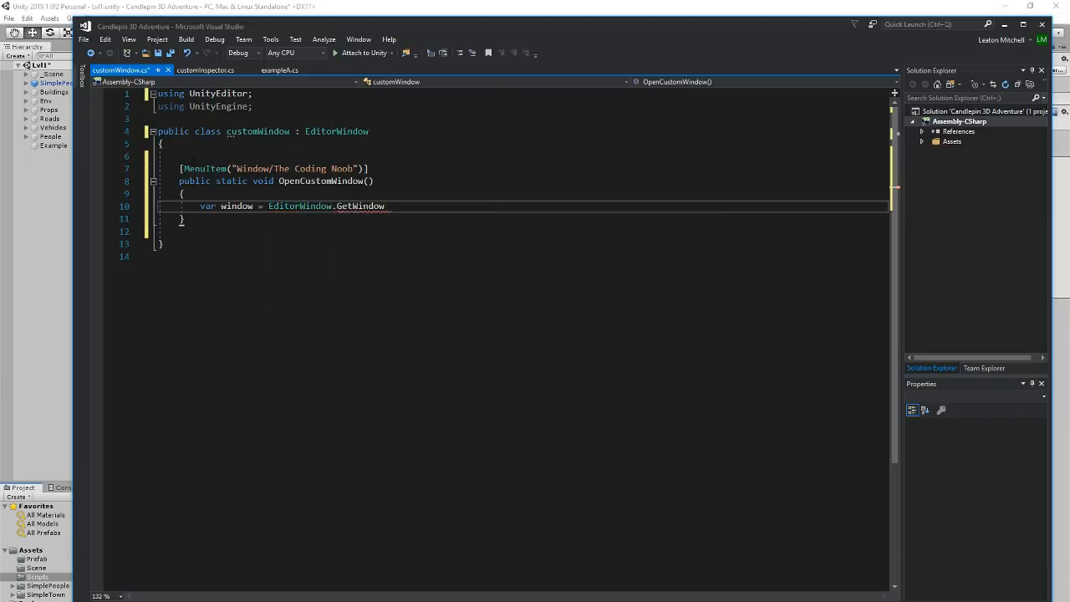
pyautogui.write('()')
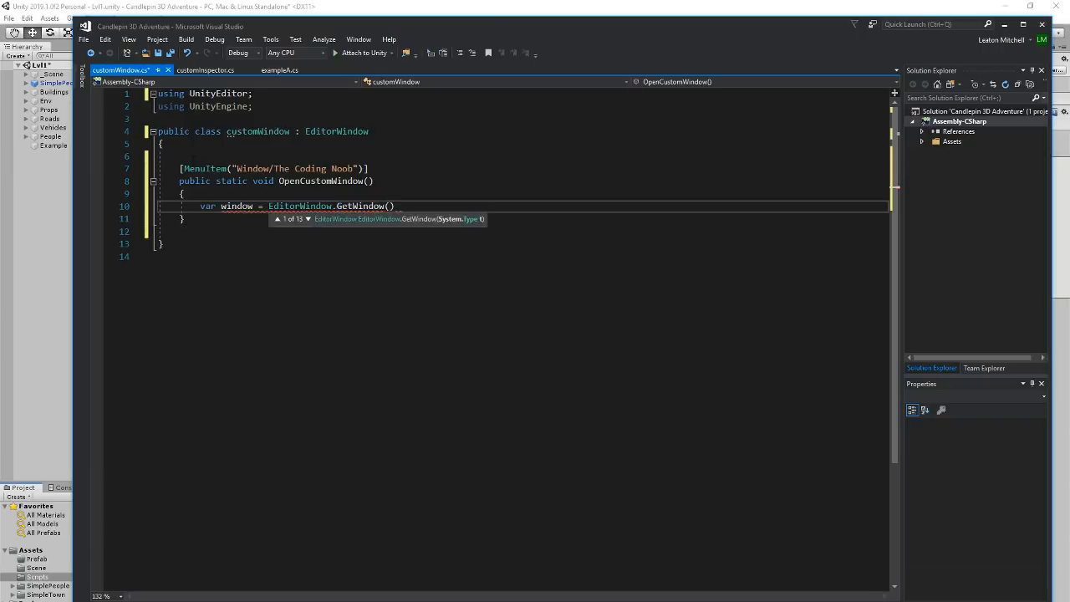
pyautogui.write('typeof')
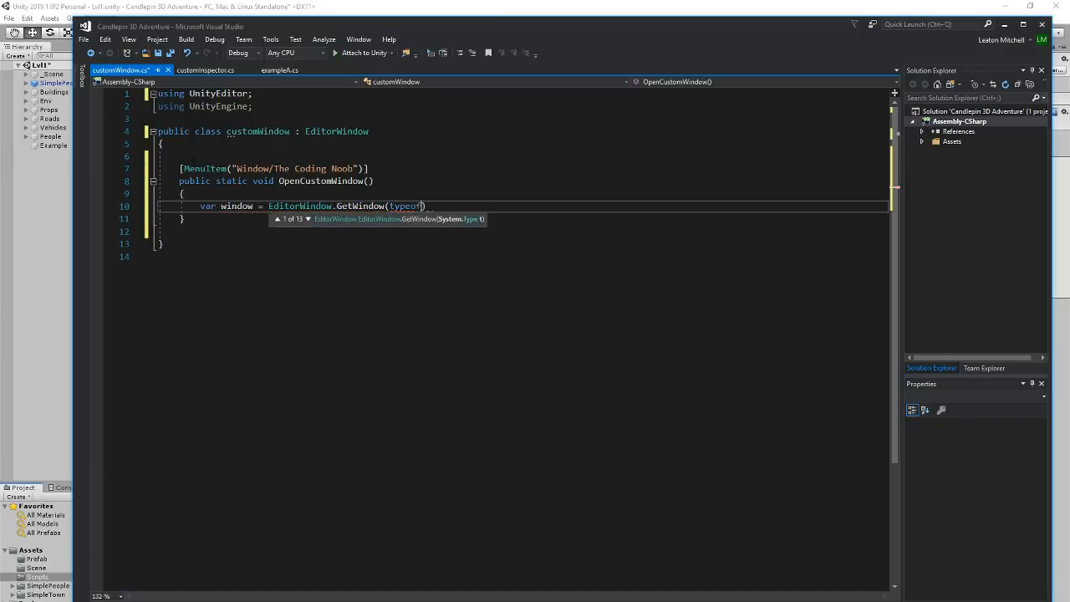
pyautogui.write('(')
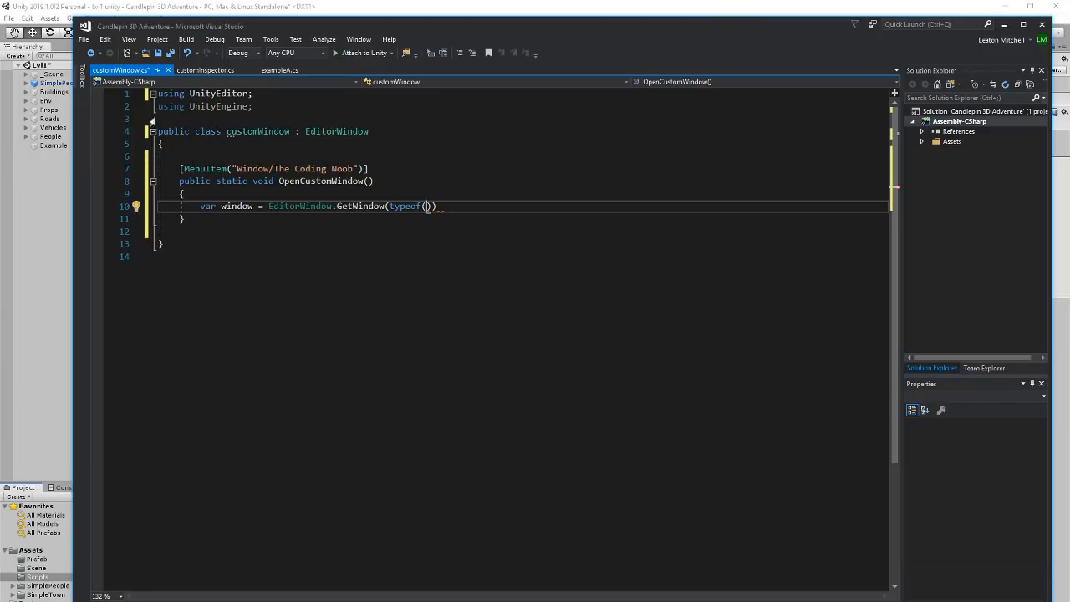
pyautogui.doubleClick(256, 131)
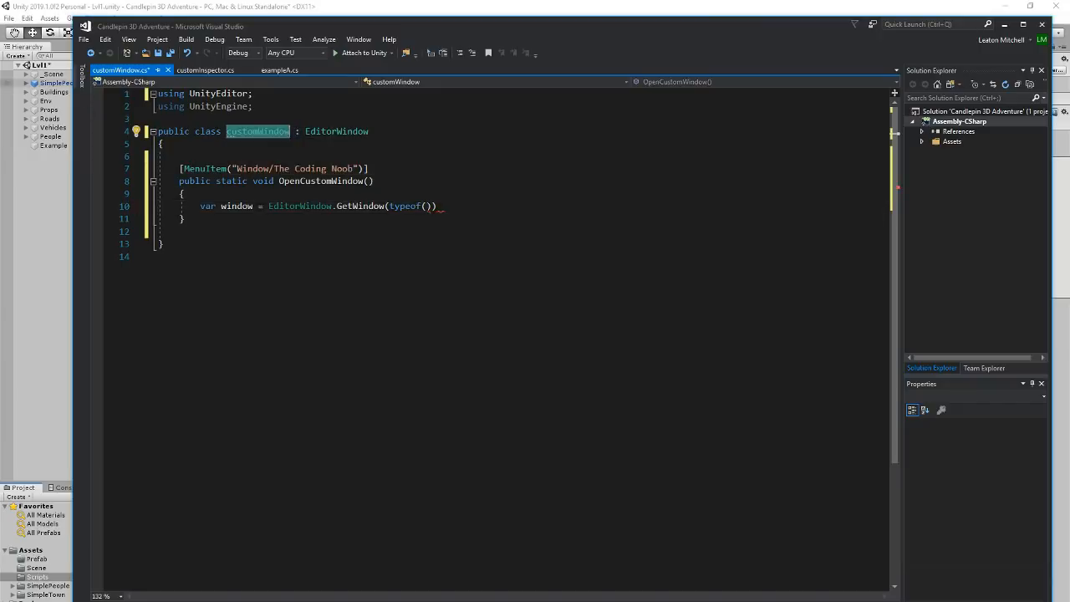
pyautogui.write('customWindow')
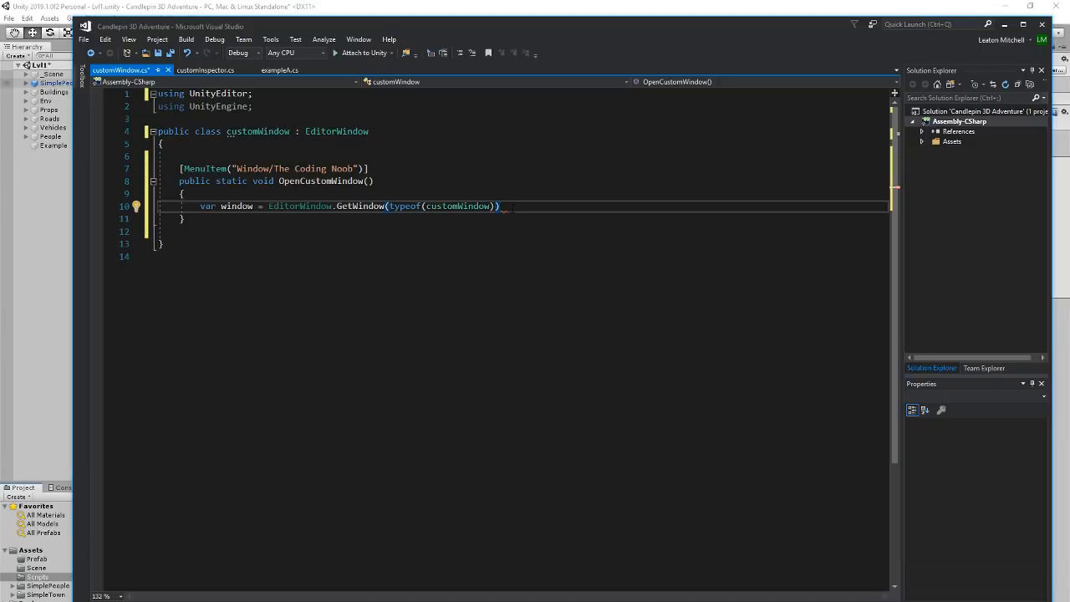
pyautogui.write(';')
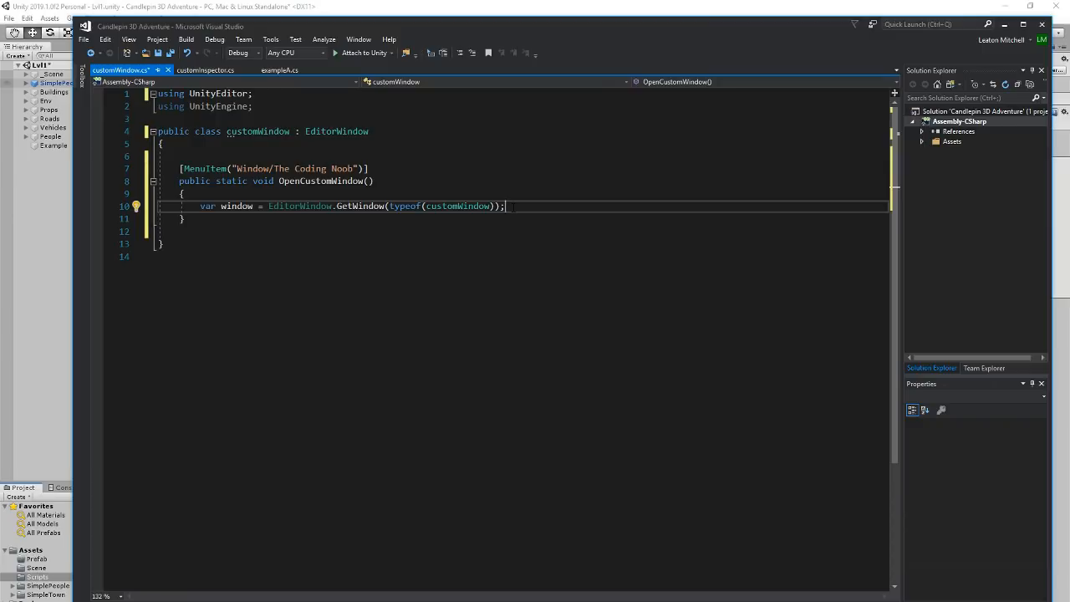
pyautogui.write('var')
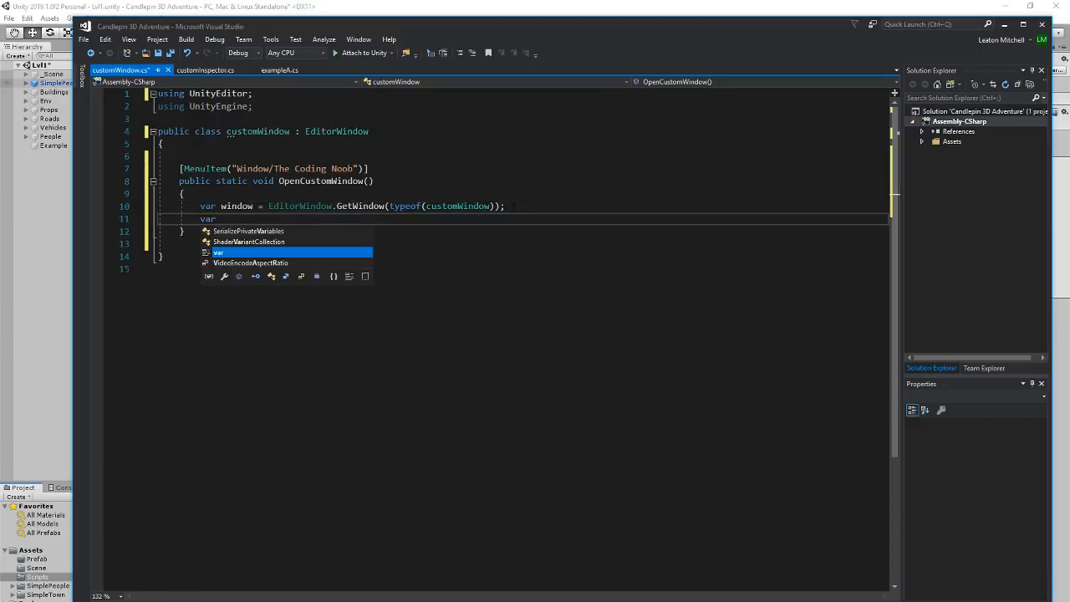
# Create a title variable holding new GUIContent()
pyautogui.write('title')
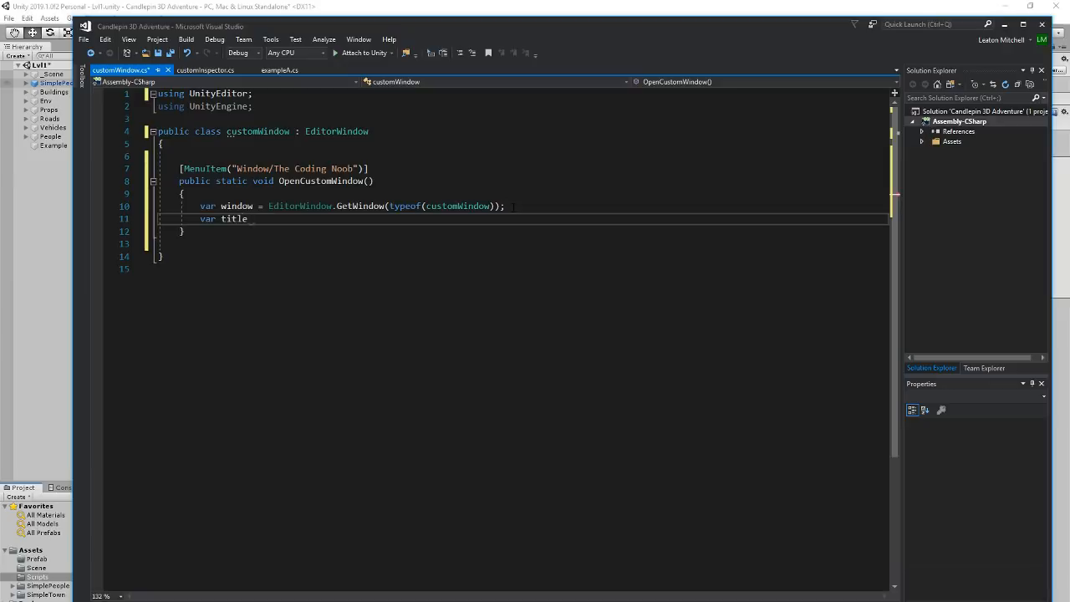
pyautogui.write('=')
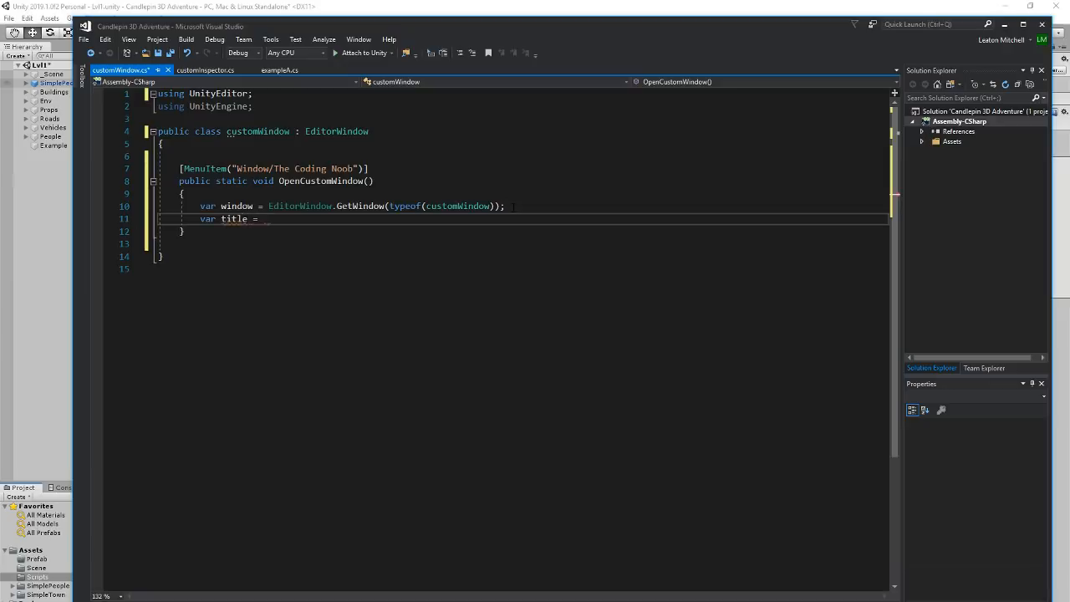
pyautogui.write('new')
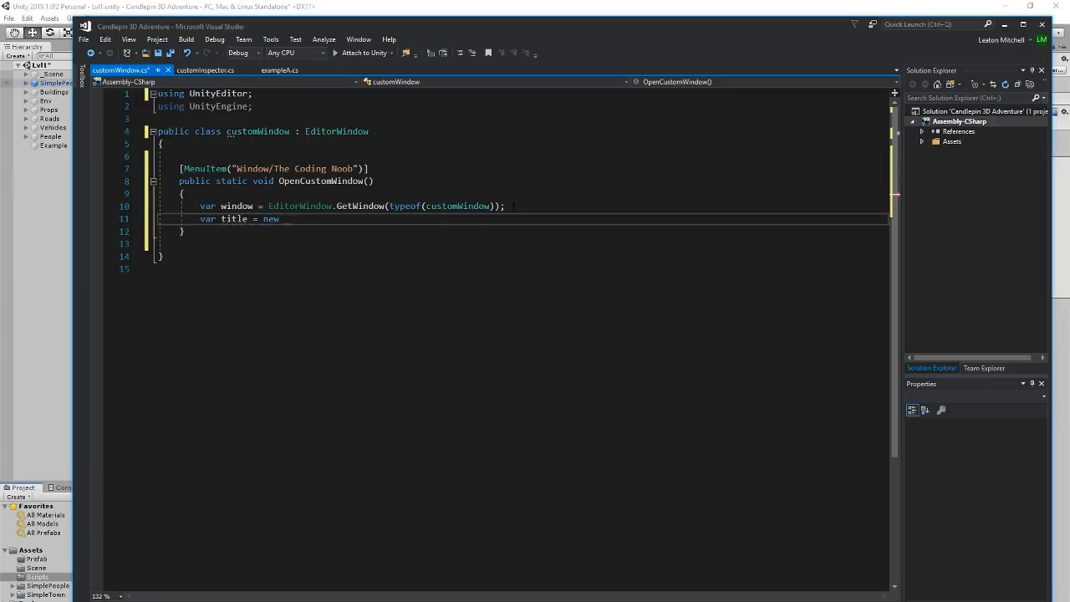
pyautogui.write('Gui')
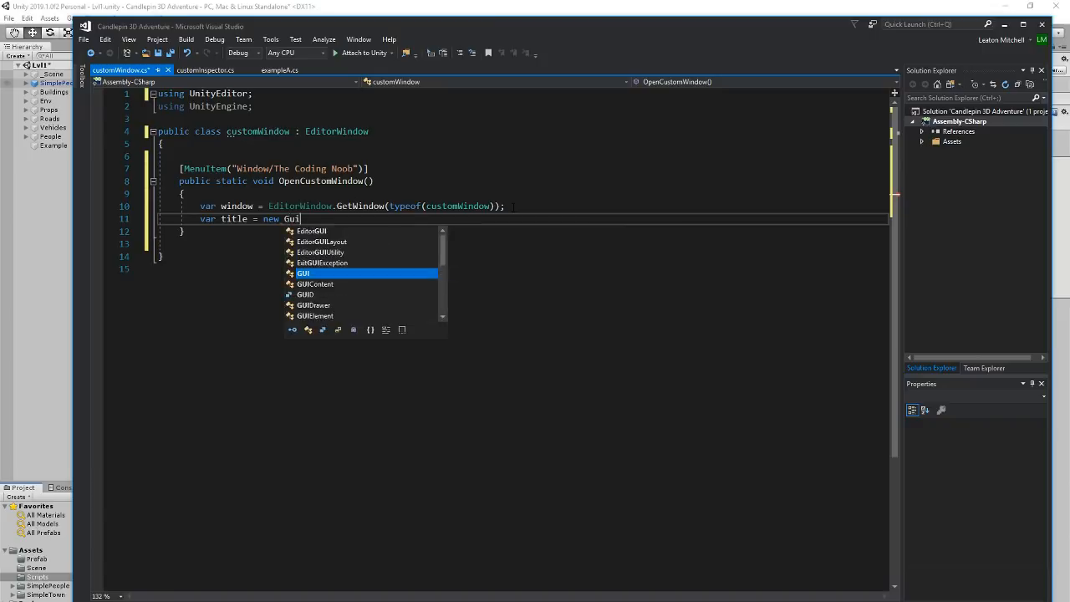
pyautogui.write('Content')
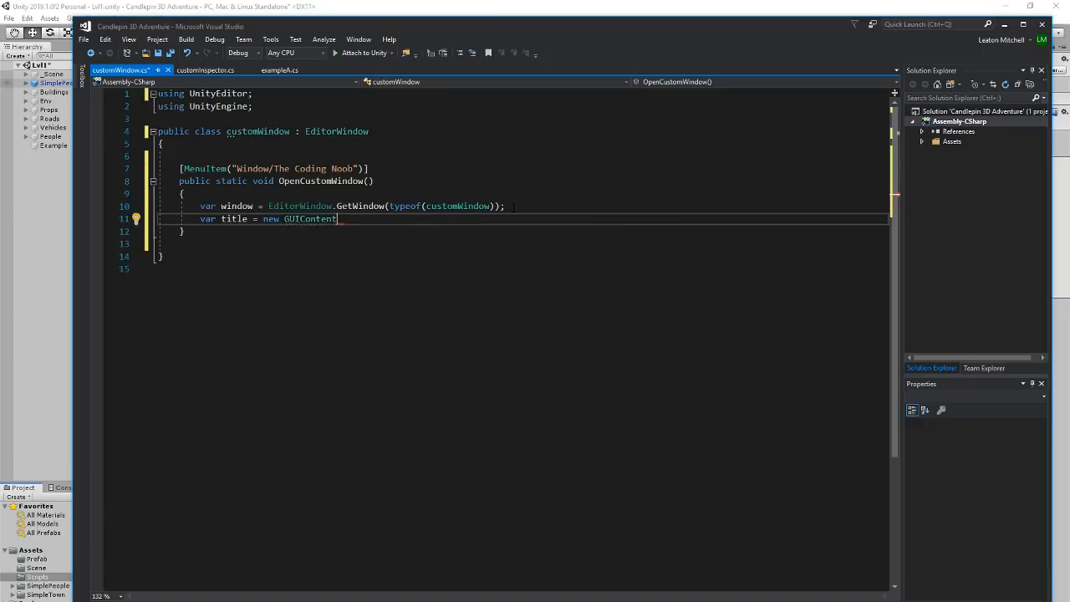
pyautogui.write('()')
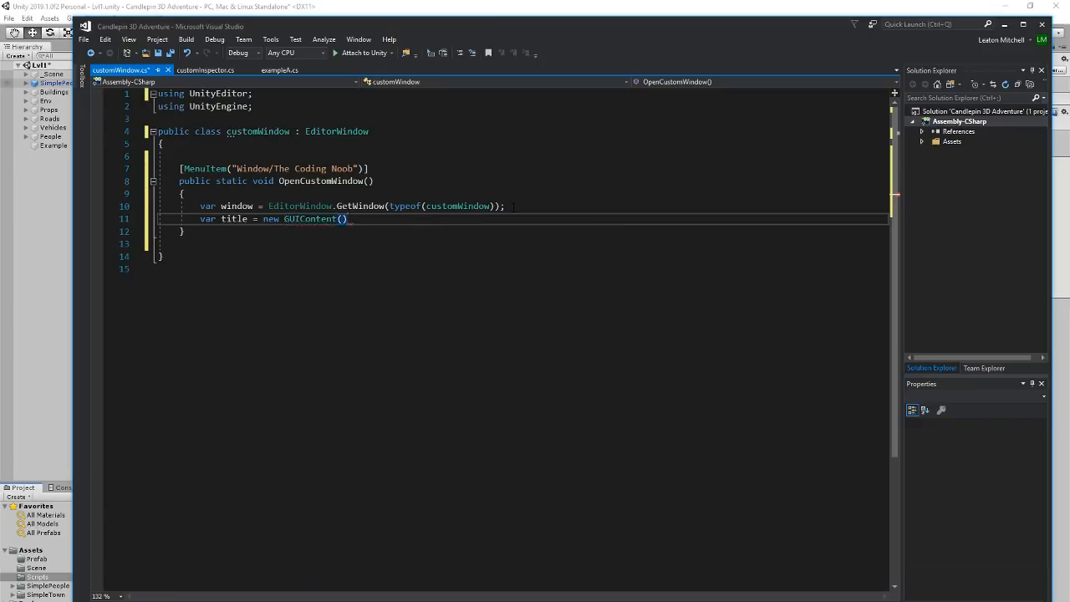
pyautogui.press('Enter')
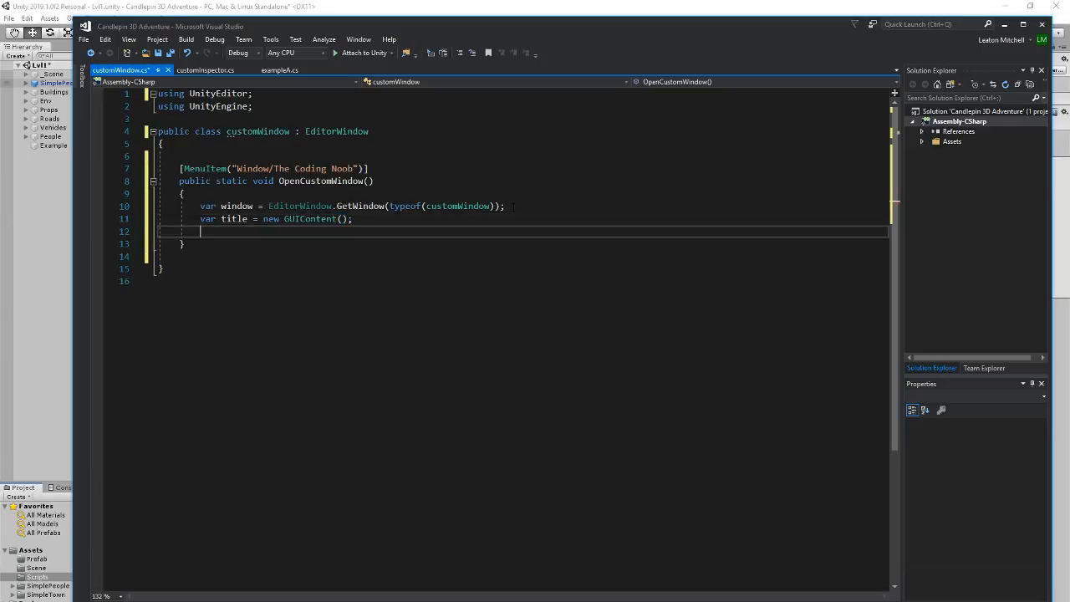
# Set title.text to "The Coding Noob Title" and discard an unfinished title line
pyautogui.write('t')
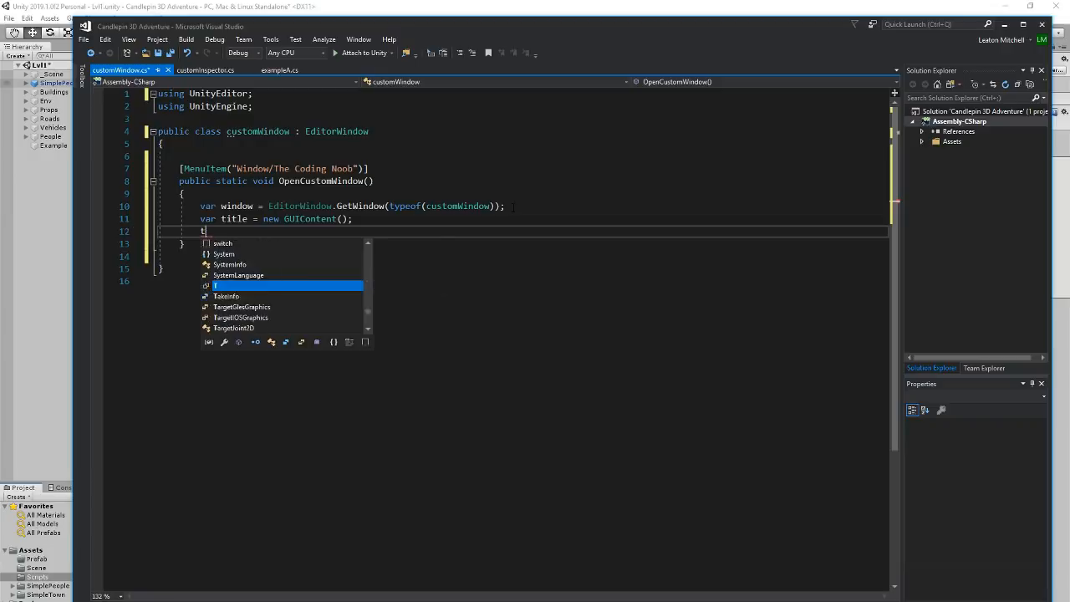
pyautogui.write('itle')
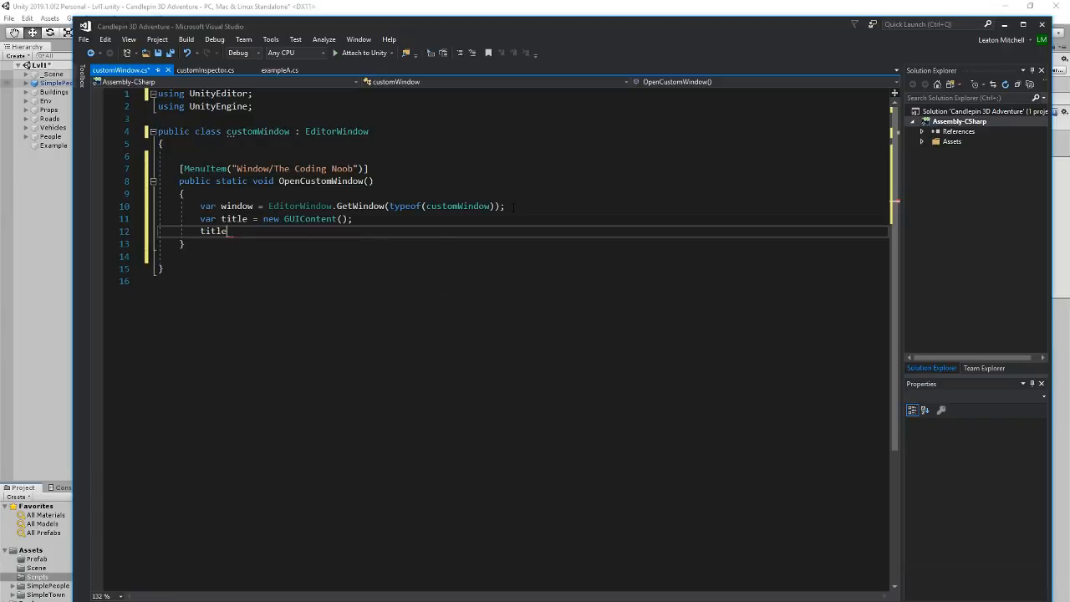
pyautogui.write('.text')
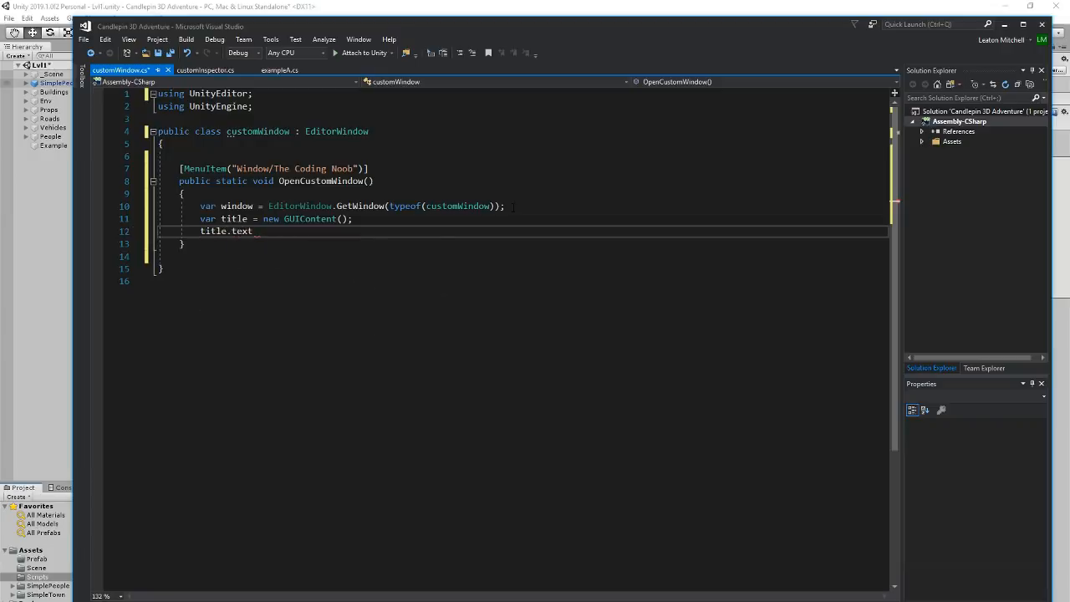
pyautogui.write('=')
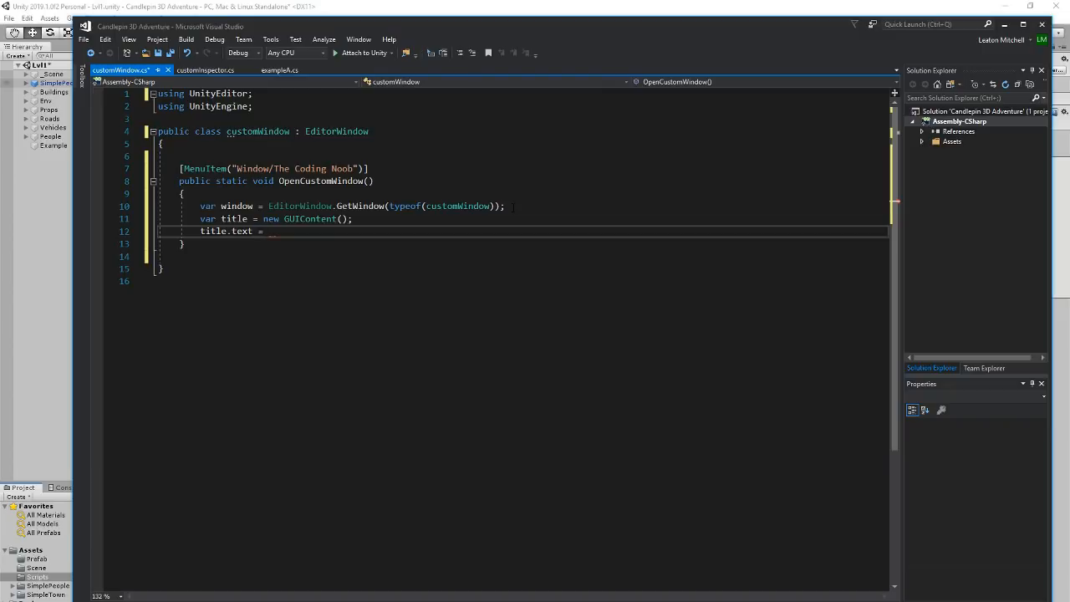
pyautogui.write('"The C')
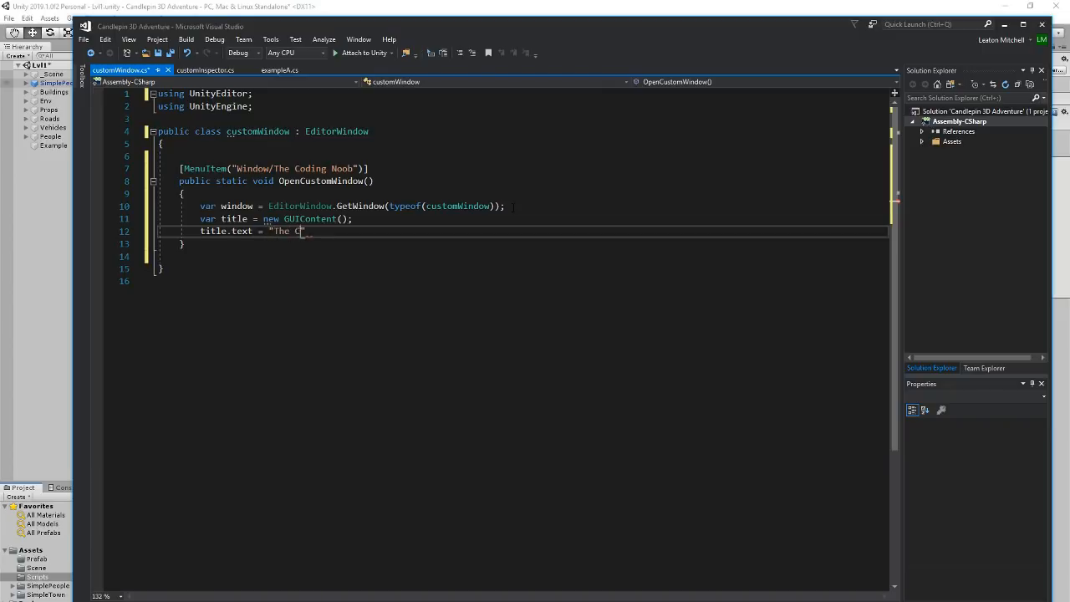
pyautogui.write('oding Noob Title";')
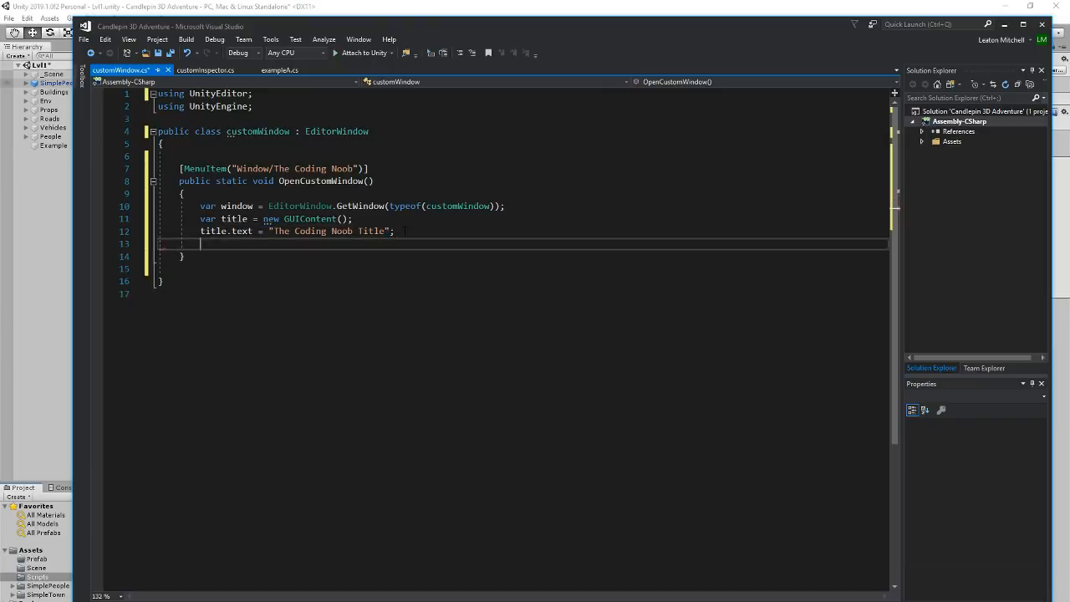
pyautogui.write('title.')
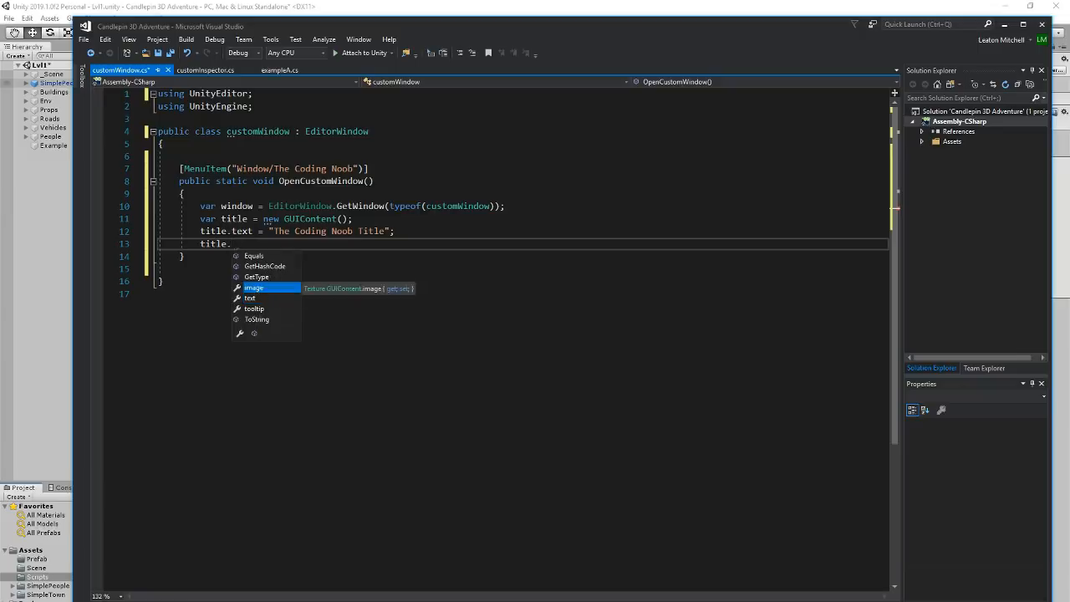
pyautogui.press('Escape')
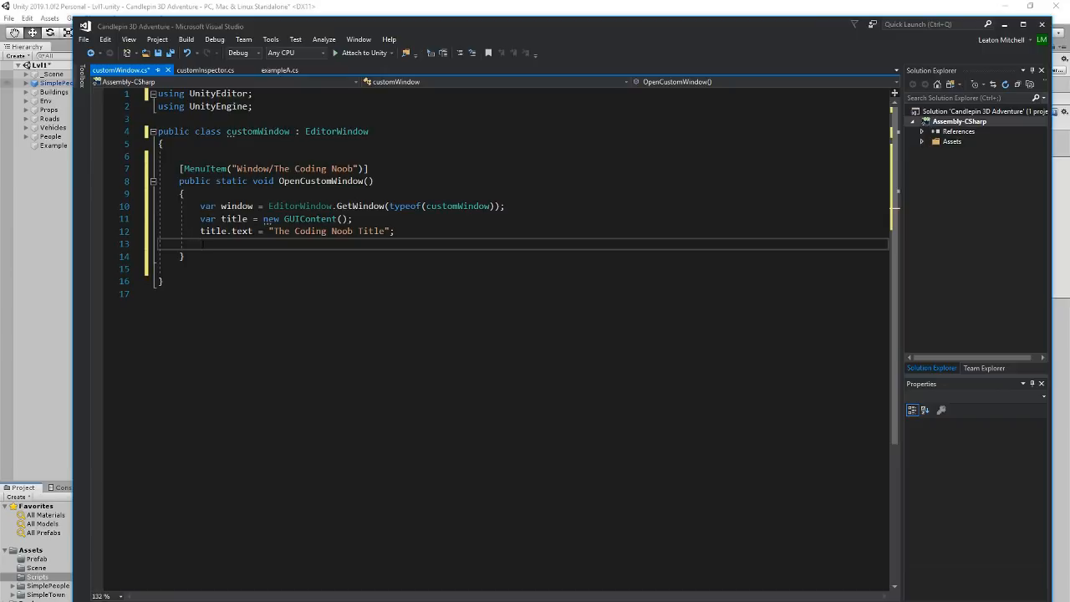
# Assign title to window.titleContent
pyautogui.write('window.')
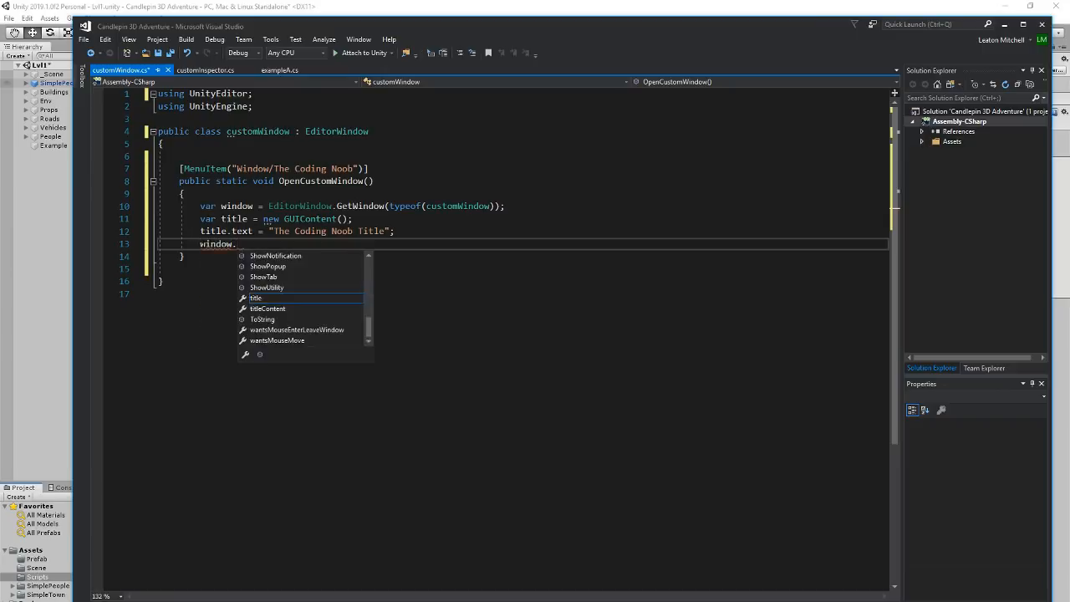
pyautogui.write('titleContent')
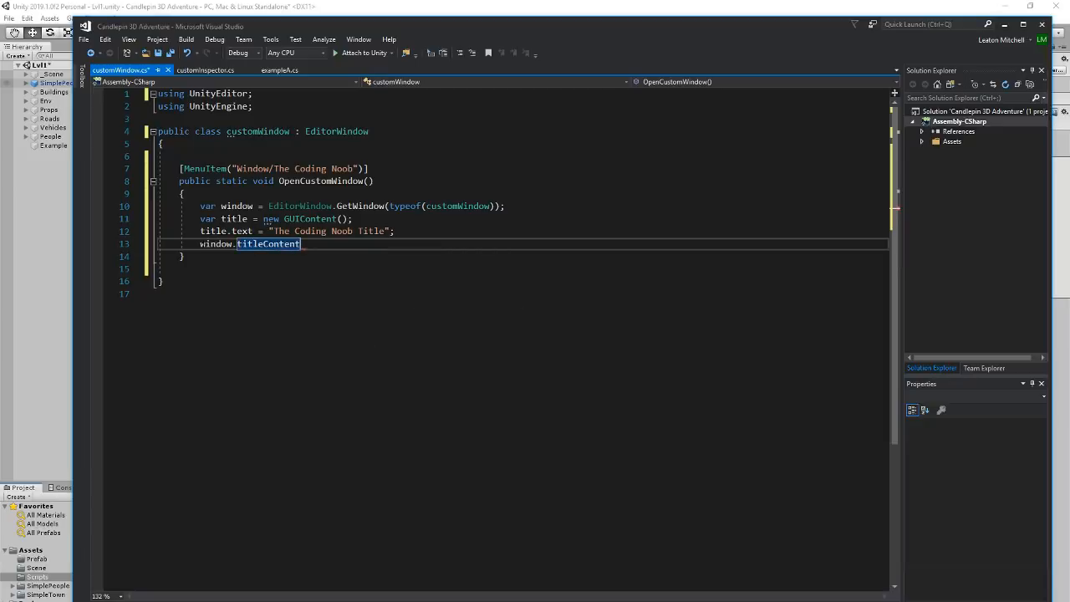
pyautogui.write('= title')
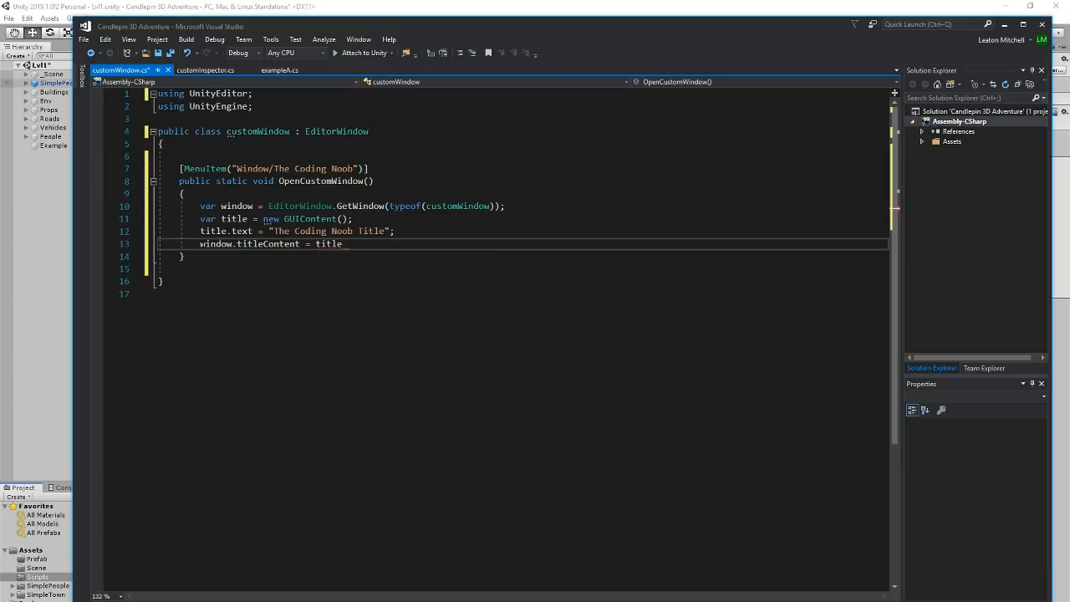
pyautogui.write(';')
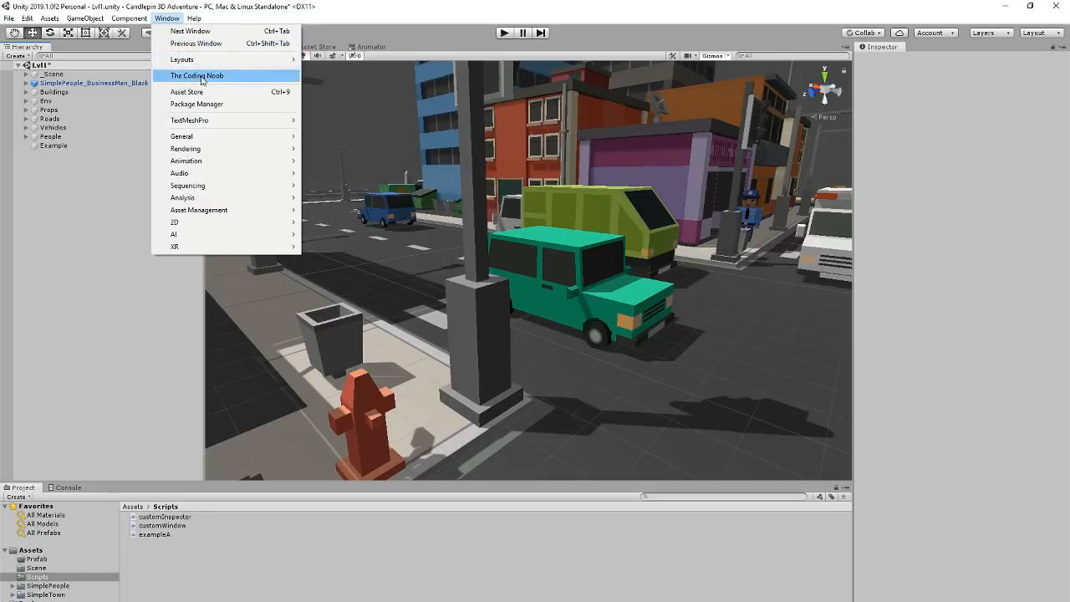
# Open The Coding Noob window, titled The Coding Noob Title, then return to Visual Studio
pyautogui.click(197, 76)
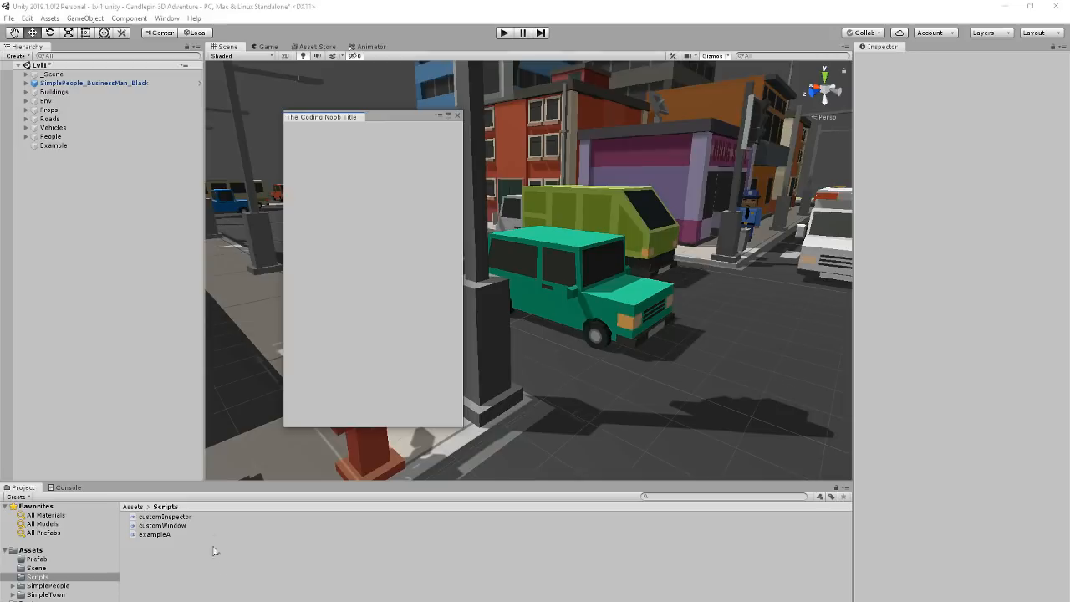
pyautogui.click(457, 116)
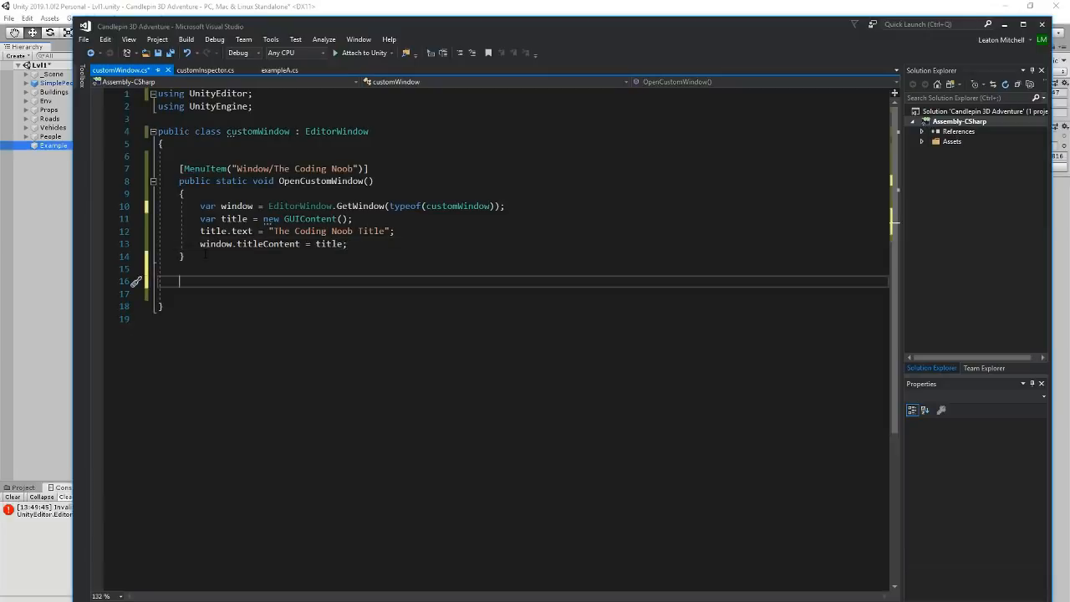
# Add an OnGUI stub with a "Create Character" button calling Debug.Log("Hey we did it.")
pyautogui.write('ong')
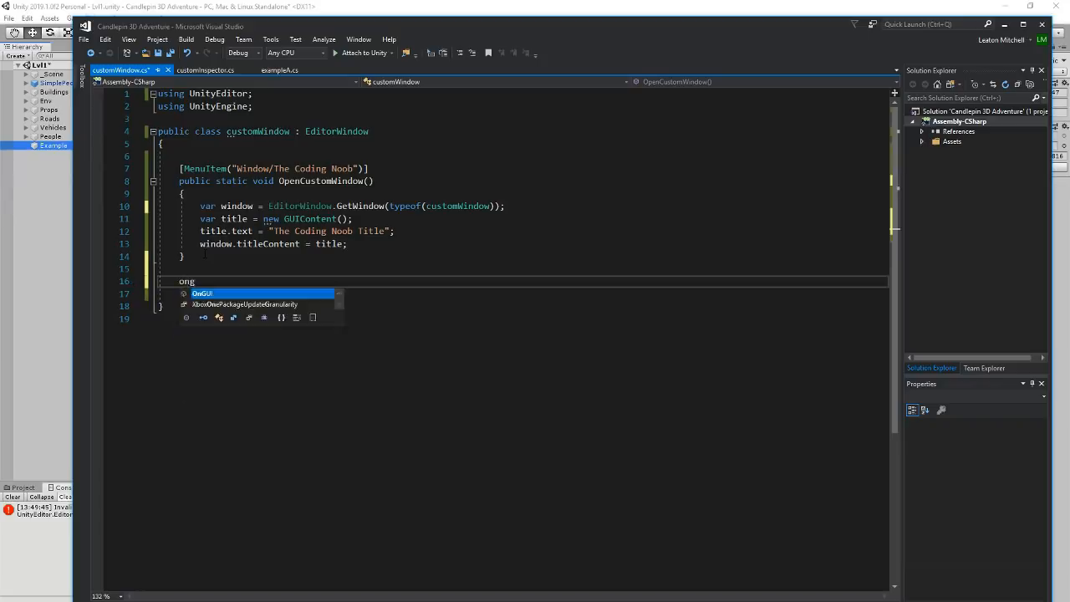
pyautogui.press('Tab')
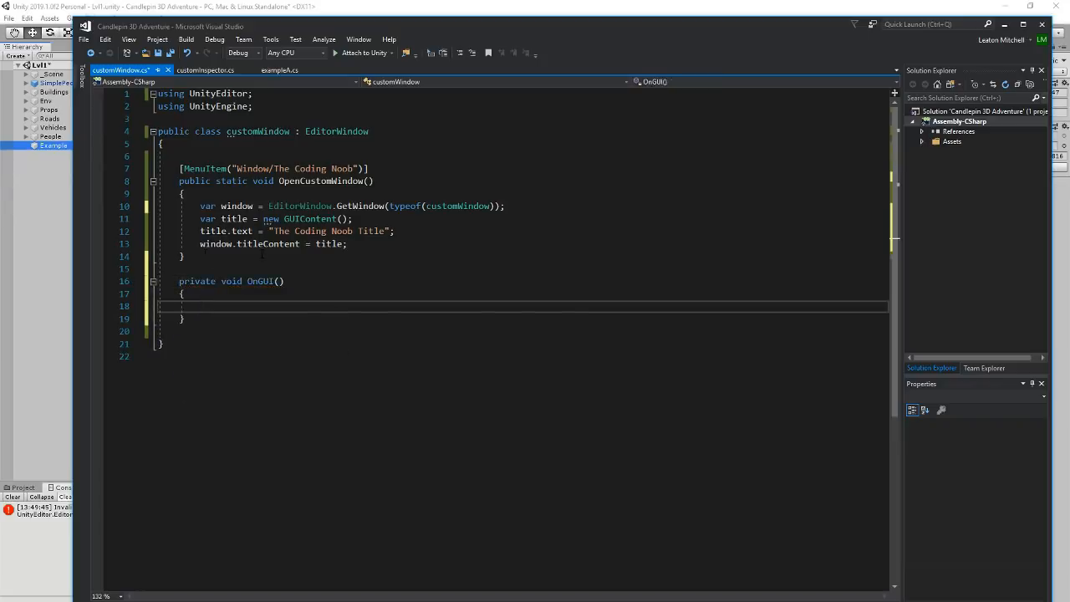
pyautogui.write('if (GUILayout.Button("Create Character"))')
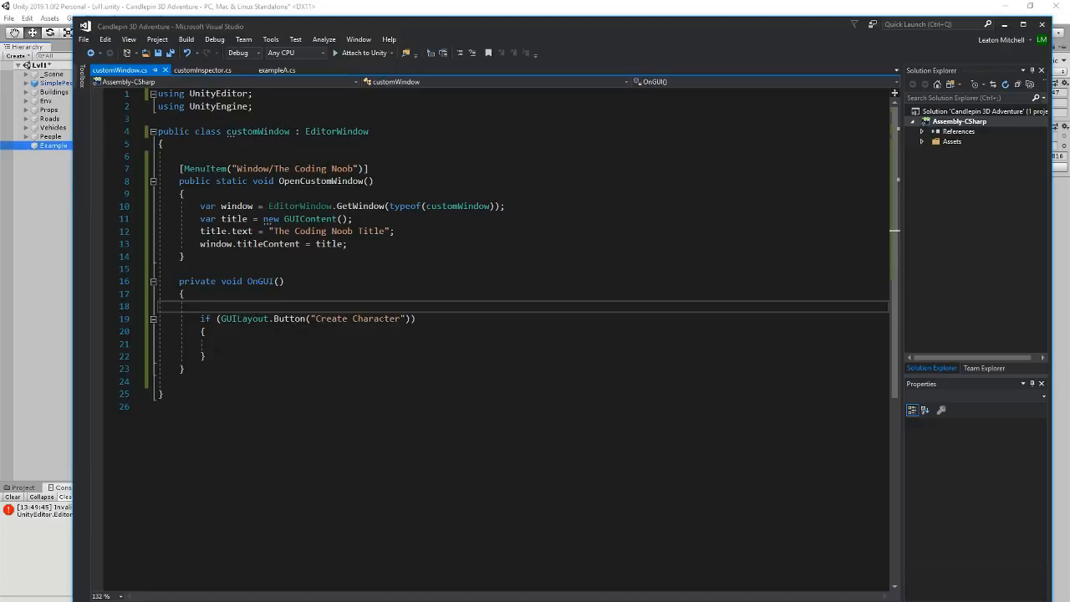
pyautogui.write('Debug')
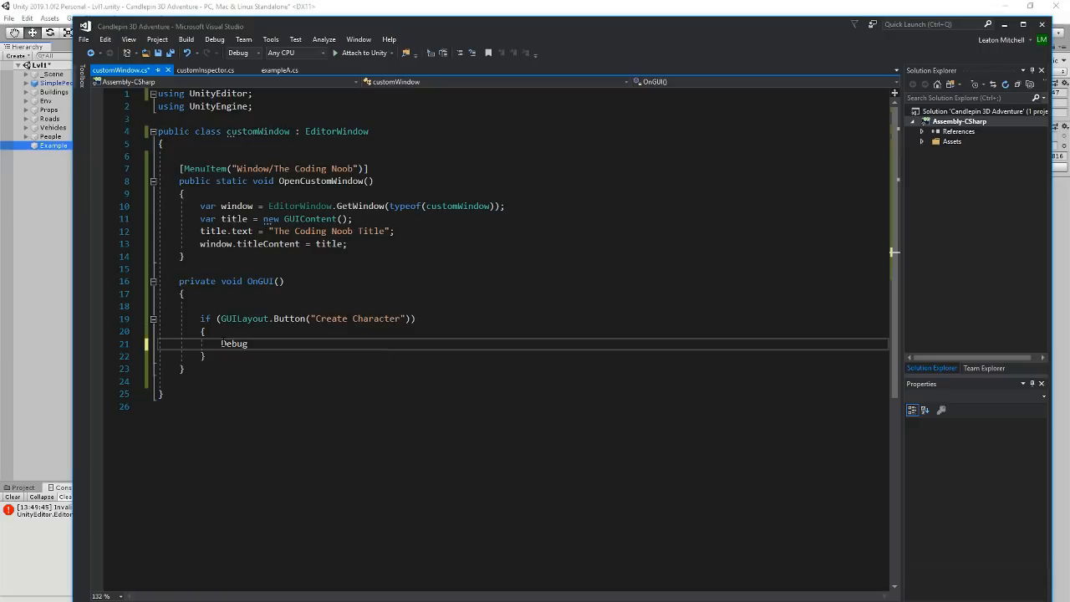
pyautogui.write('.log')
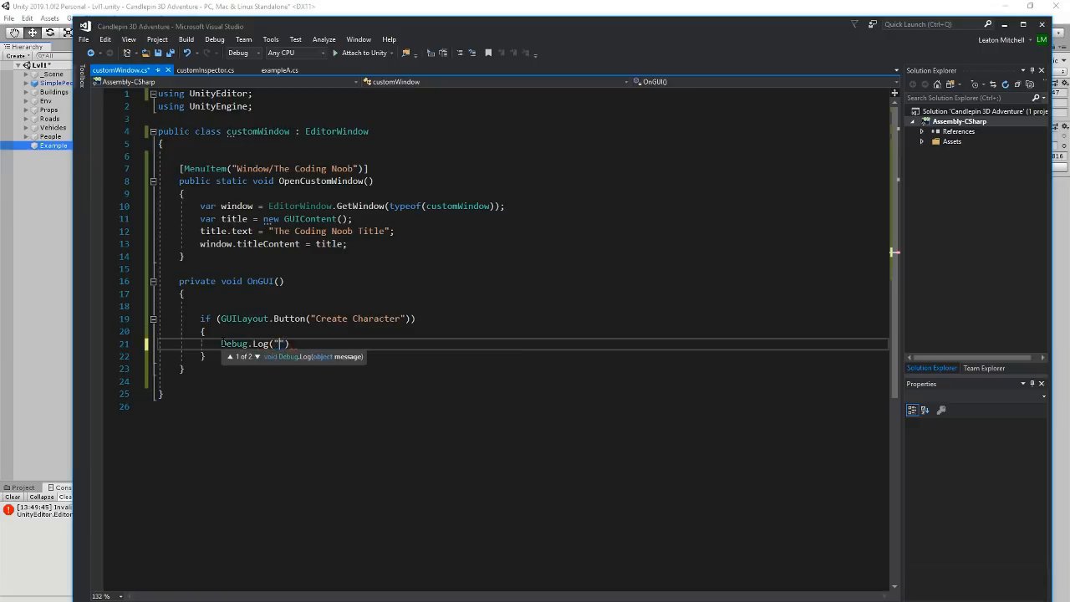
pyautogui.write('Hey')
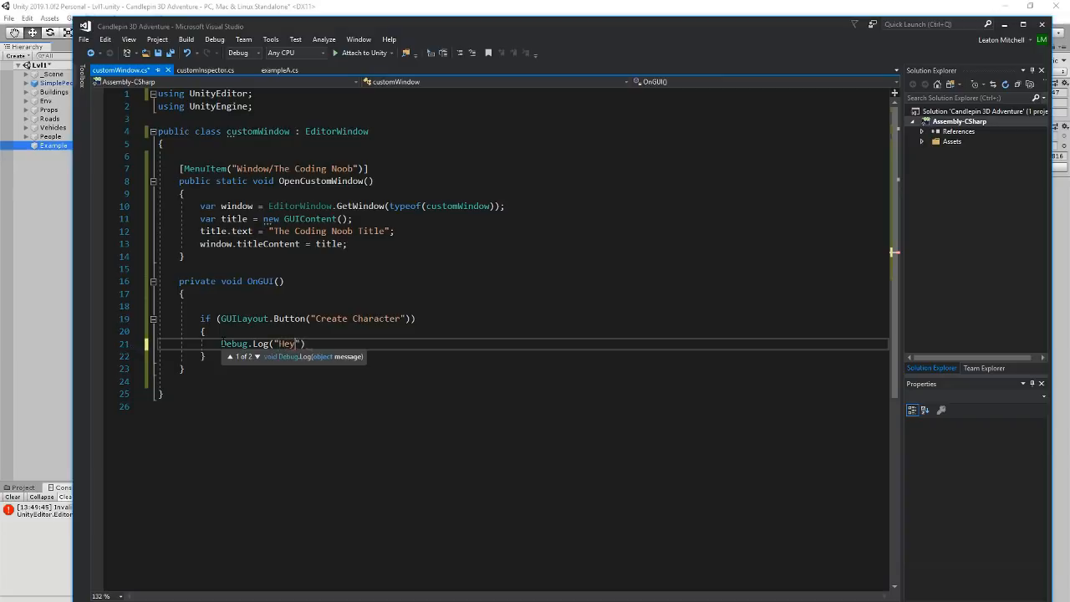
pyautogui.write('we did it.')
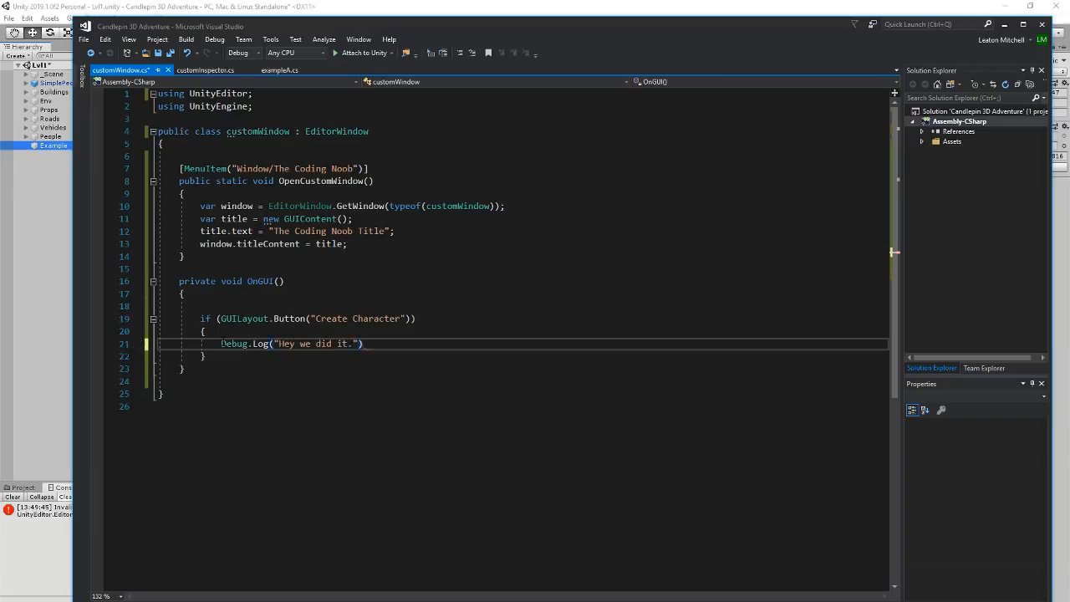
pyautogui.write(';')
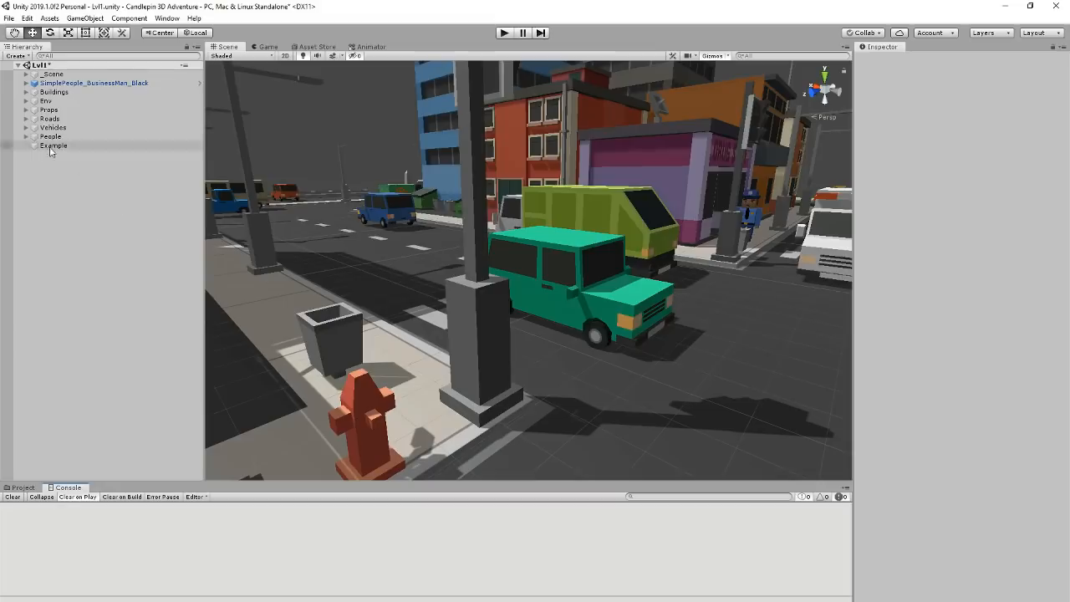
# With Example selected, press Create Character to log 'Hey we did it.' to the console
pyautogui.click(53, 145)
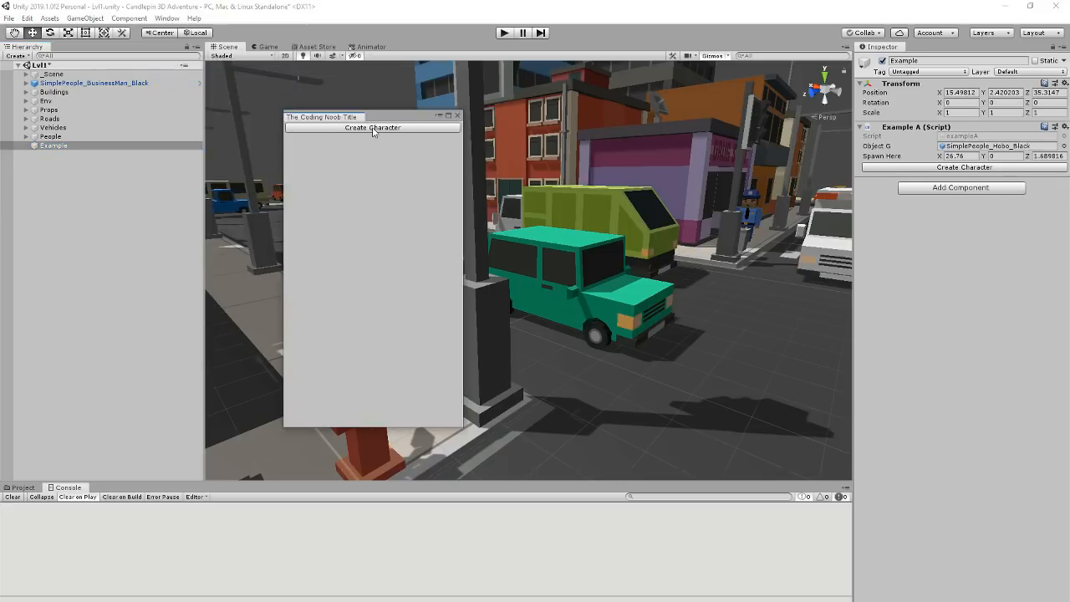
pyautogui.click(372, 127)
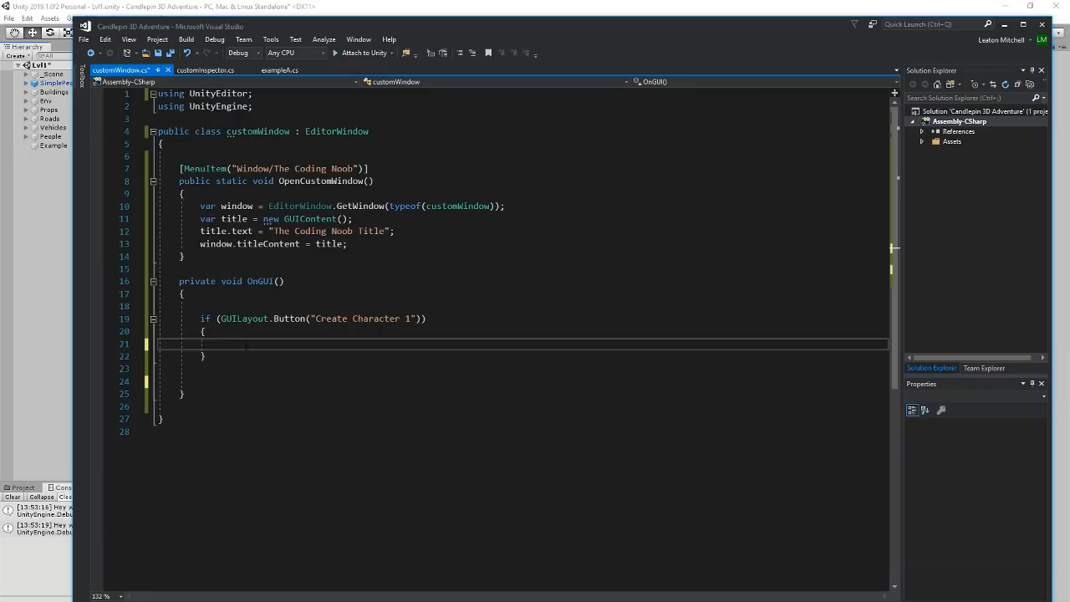
# Replace the button body with GameObject go = new GameObject("The Coding Noob");
pyautogui.write('GameObject')
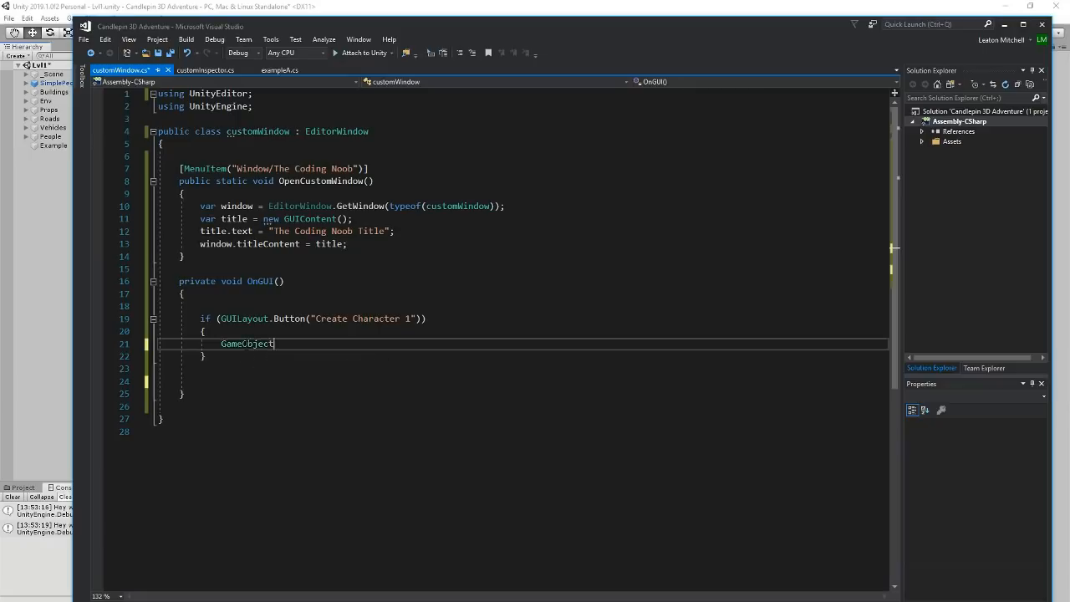
pyautogui.write('go')
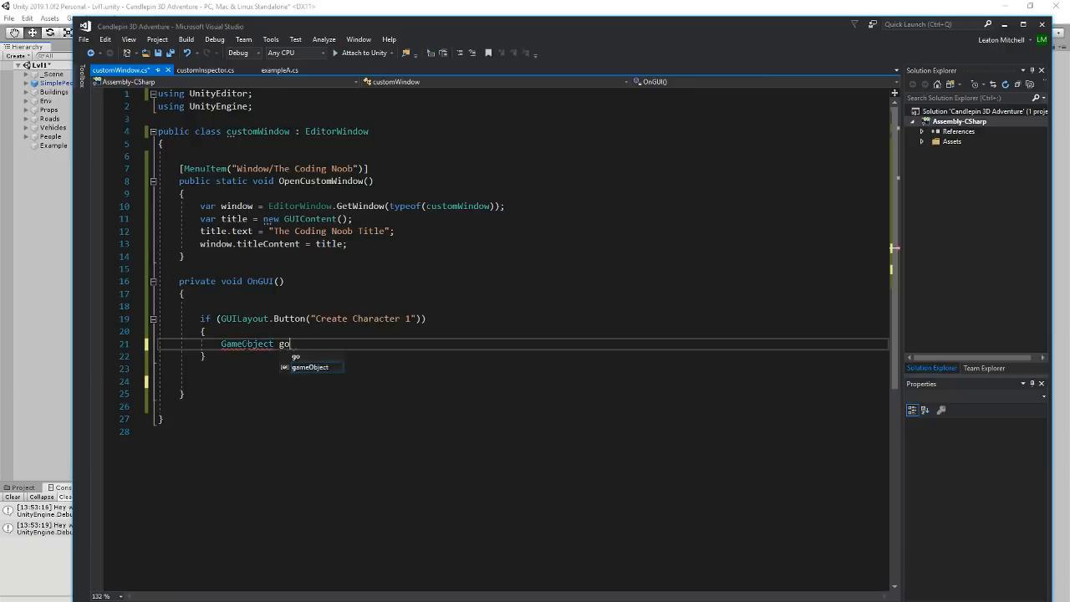
pyautogui.press('Escape')
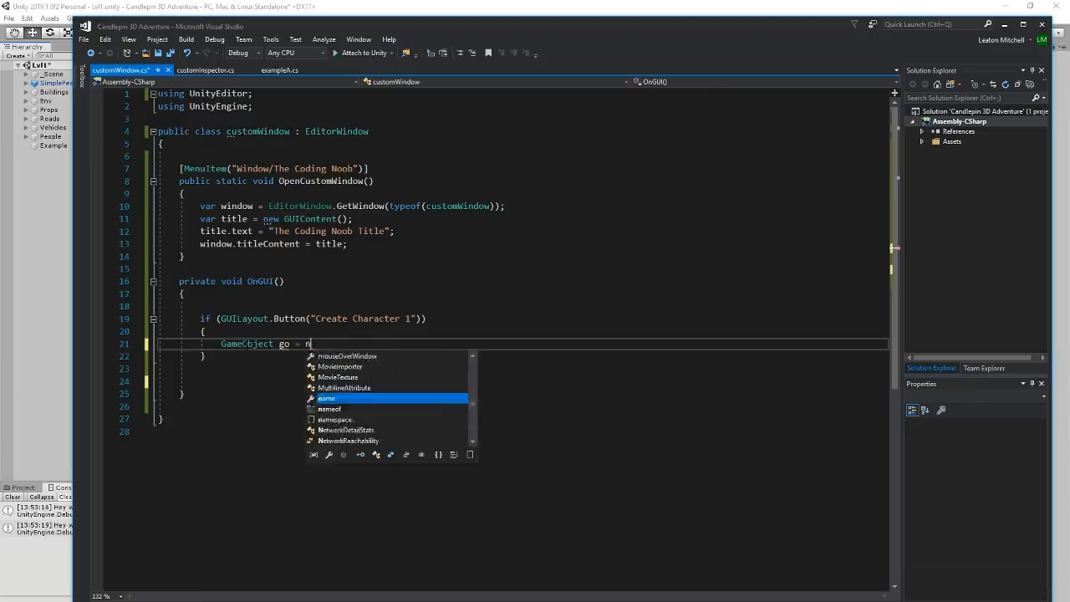
pyautogui.write('new GameObject')
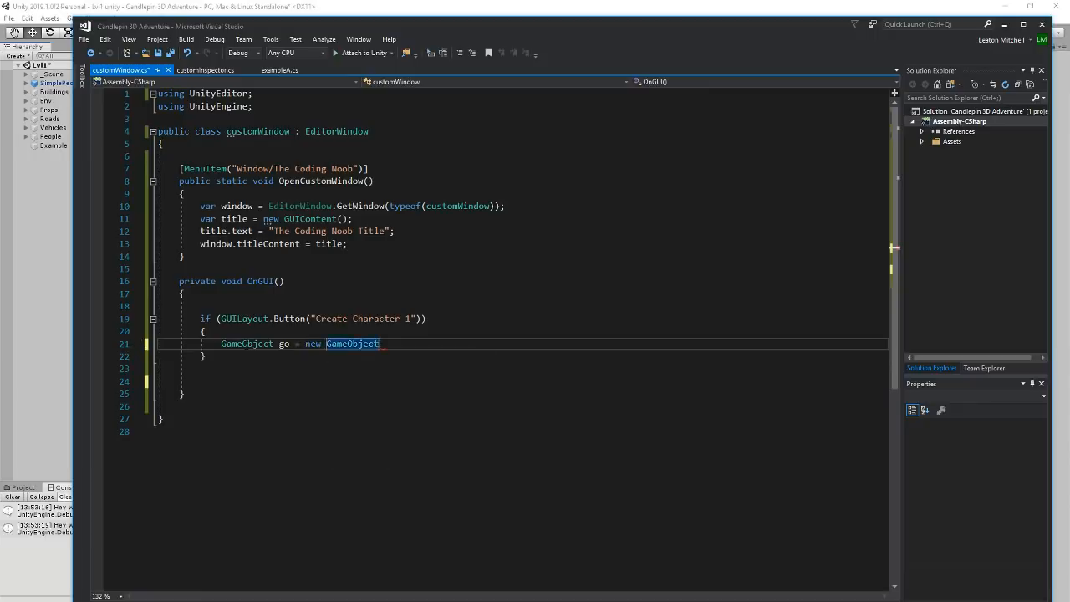
pyautogui.write('("The Coding Noob')
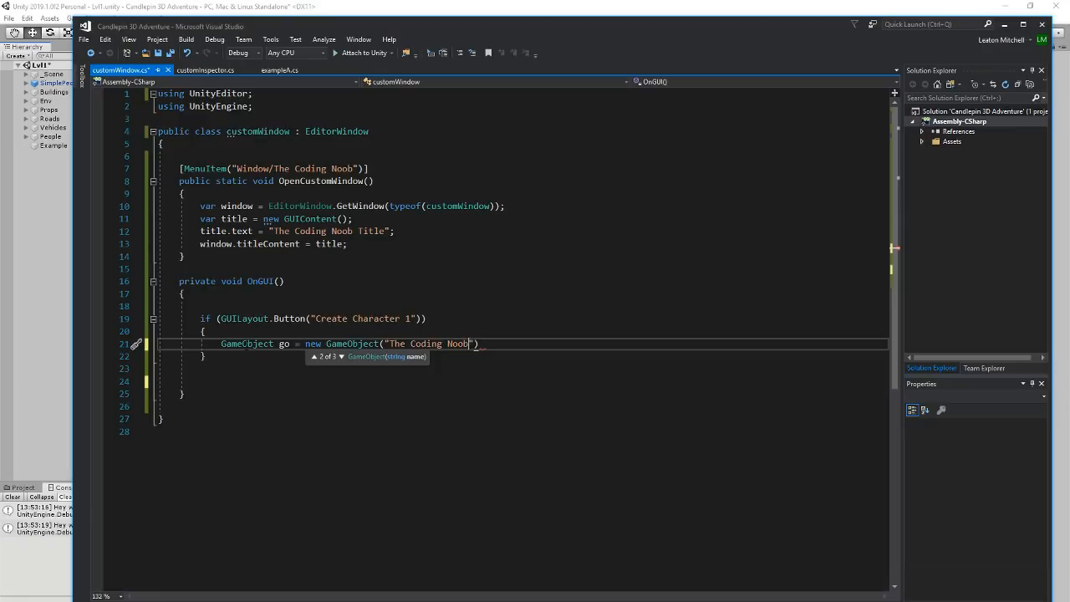
pyautogui.write(';')
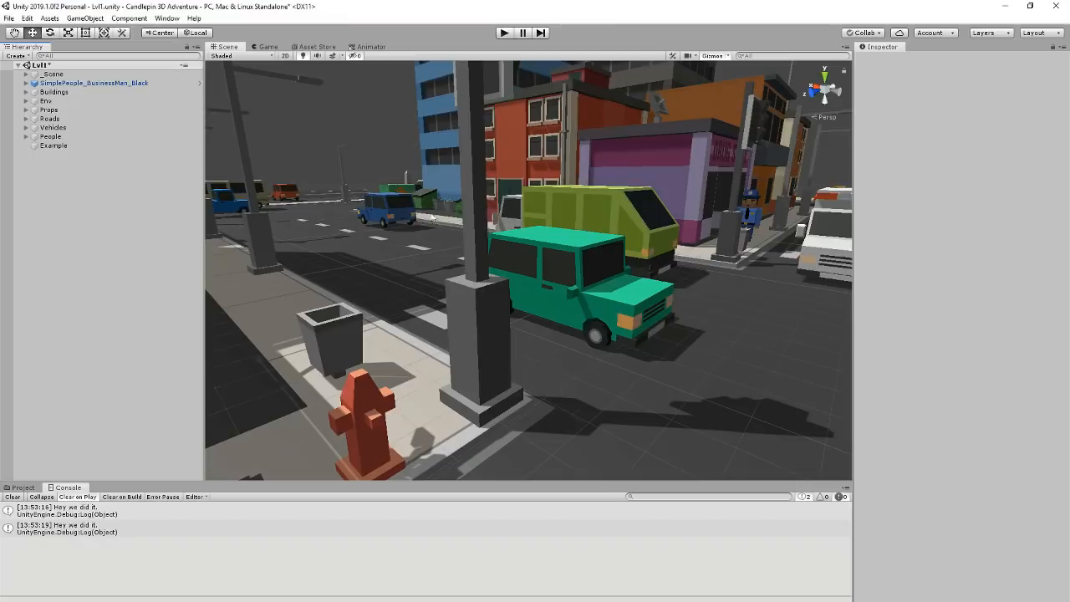
pyautogui.moveTo(598, 334)
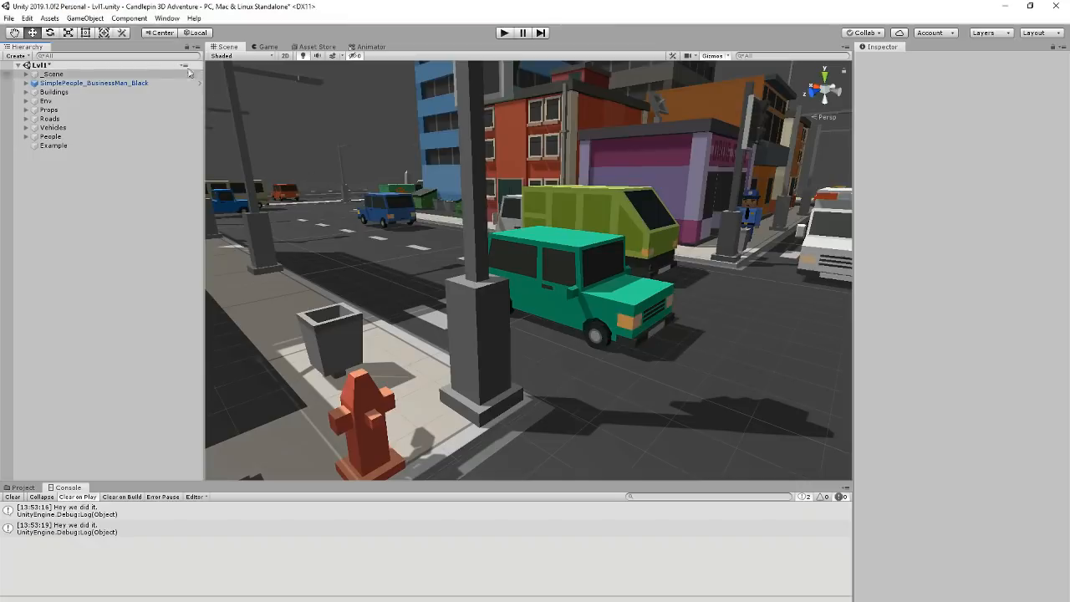
# Reopen Window > The Coding Noob and press Create Character 1 to add The Coding Noob object
pyautogui.click(166, 18)
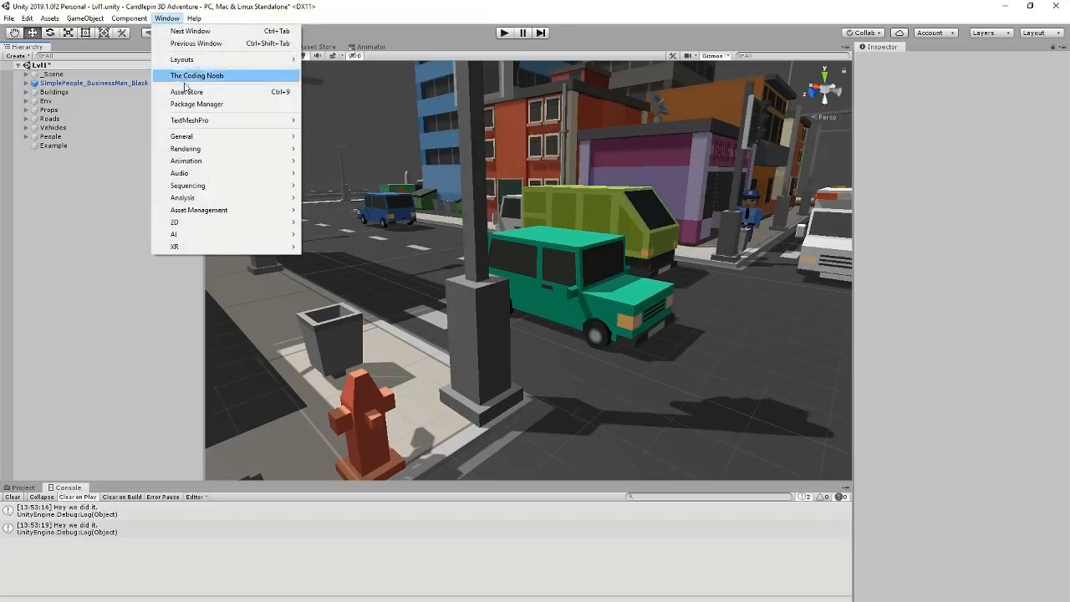
pyautogui.click(196, 75)
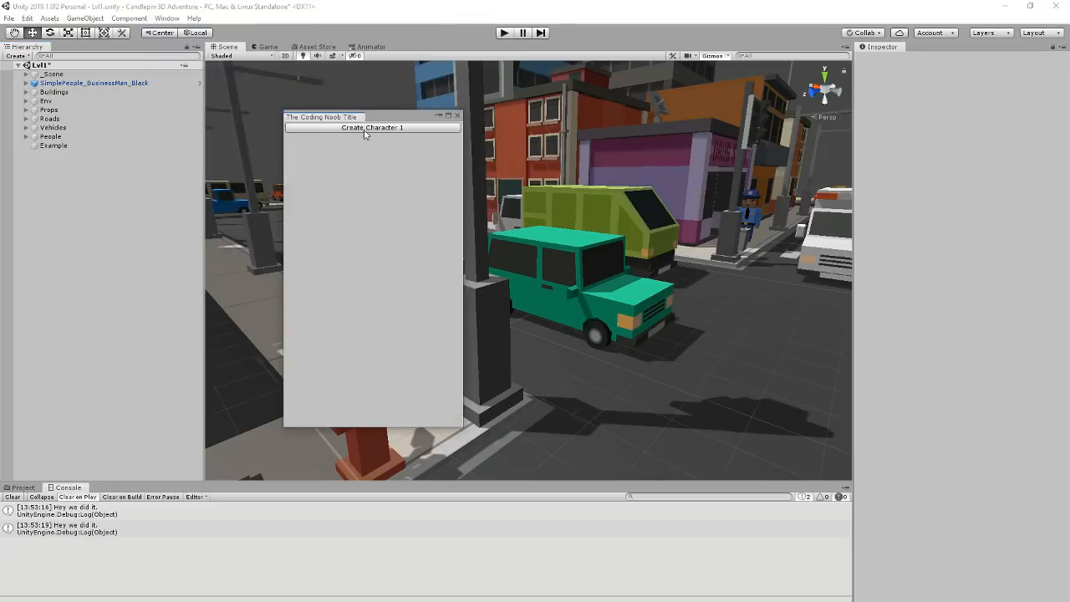
pyautogui.click(372, 127)
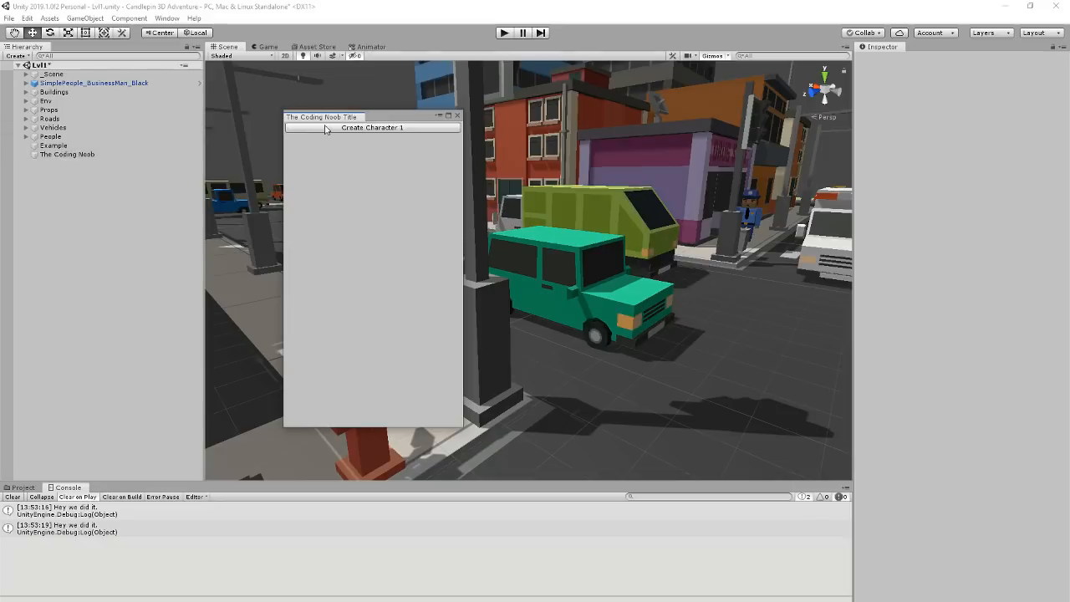
pyautogui.click(372, 127)
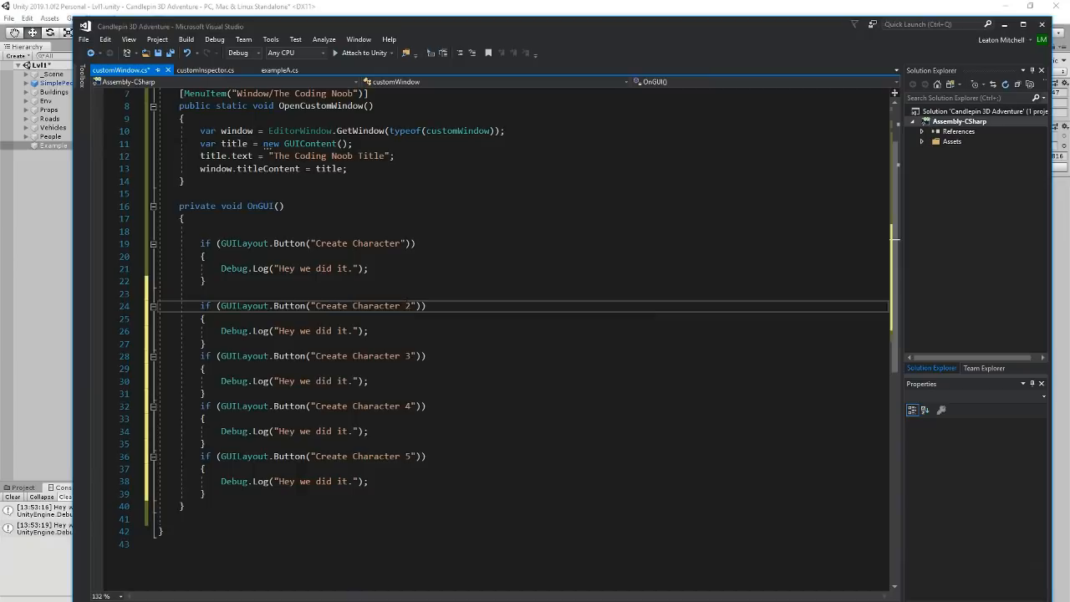
# Check the window lists Create Character 1–5, then close it
pyautogui.write('1')
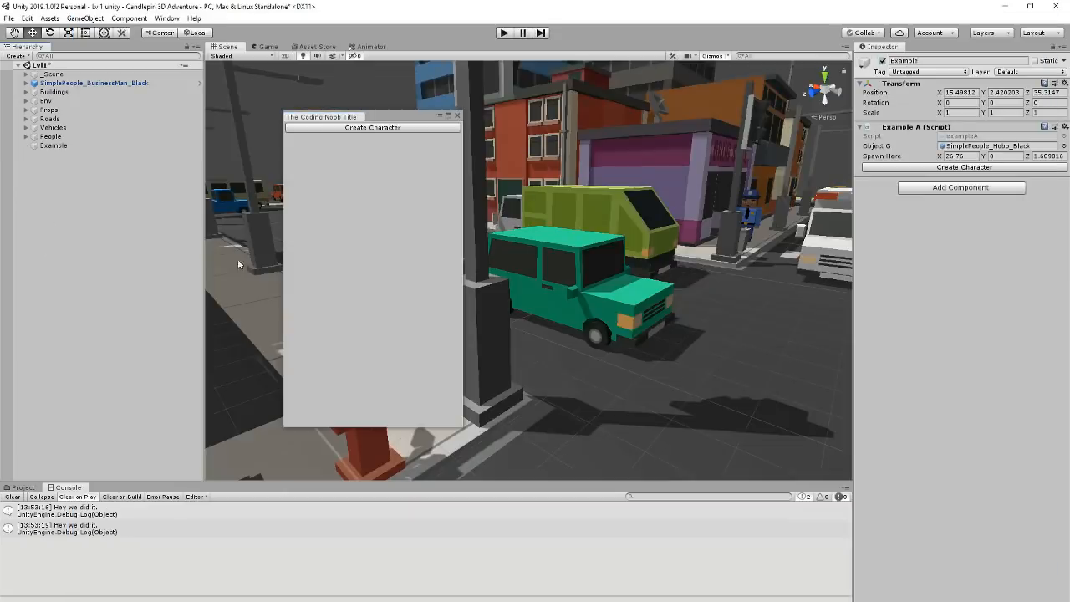
pyautogui.moveTo(448, 104)
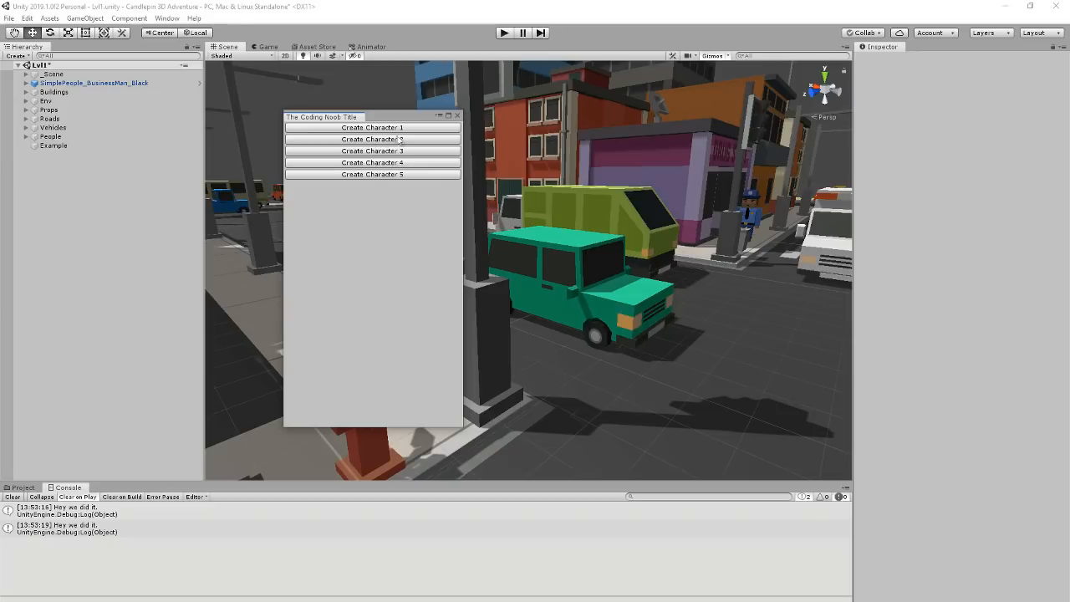
pyautogui.moveTo(431, 117)
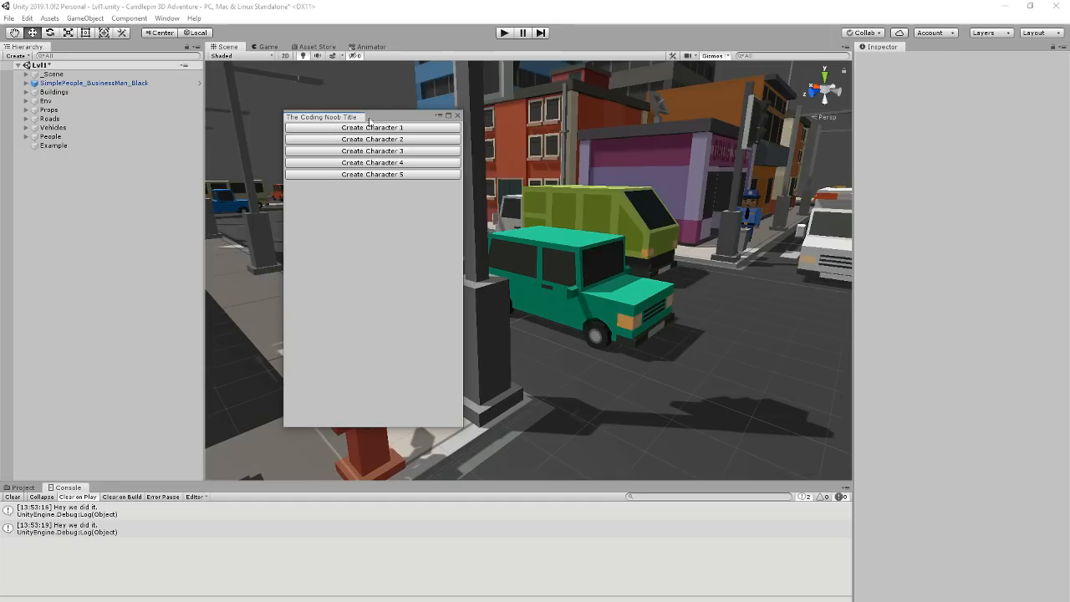
pyautogui.click(457, 115)
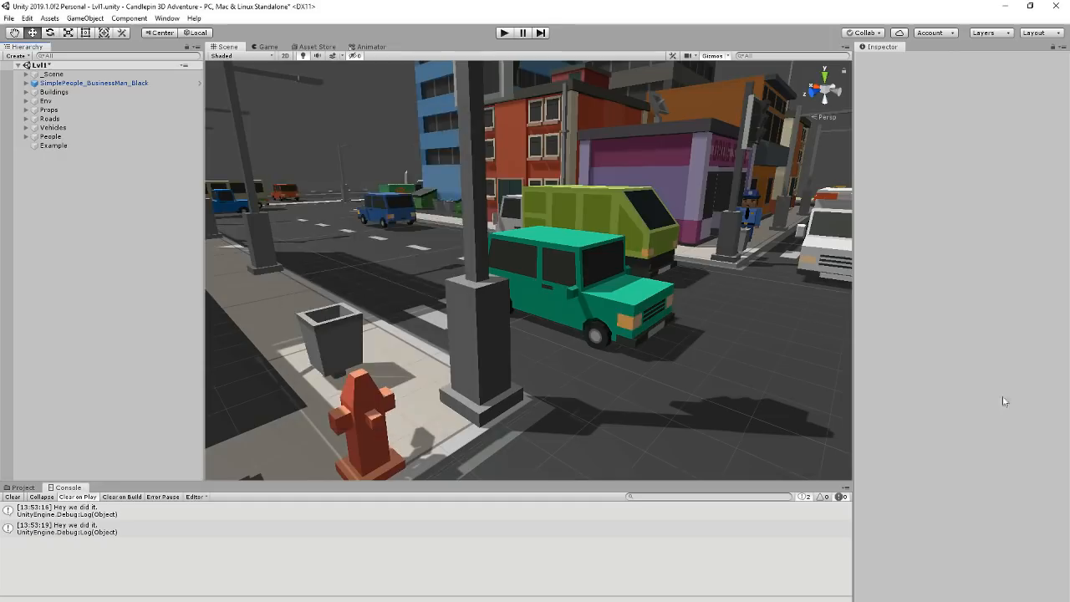